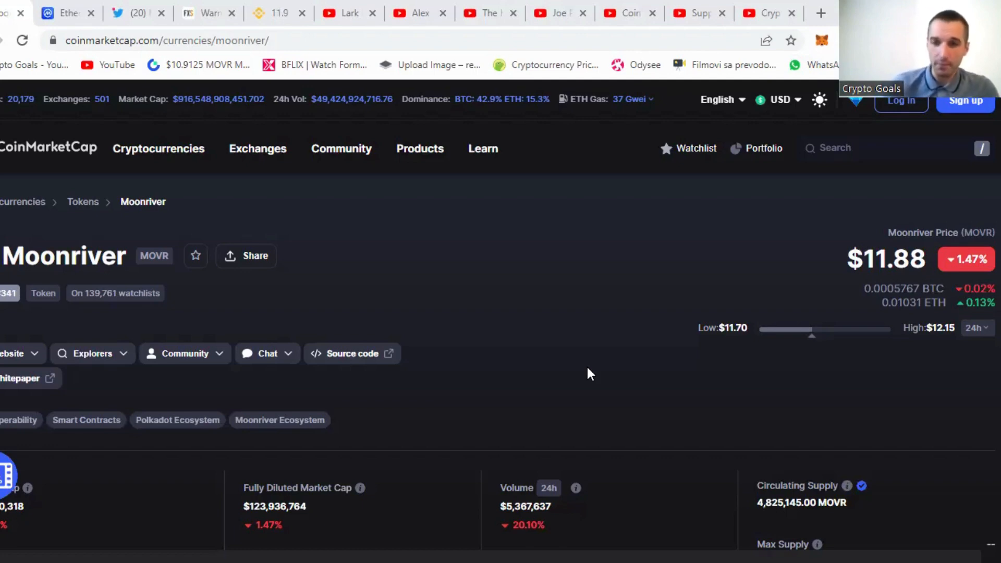
mouse_move(594, 381)
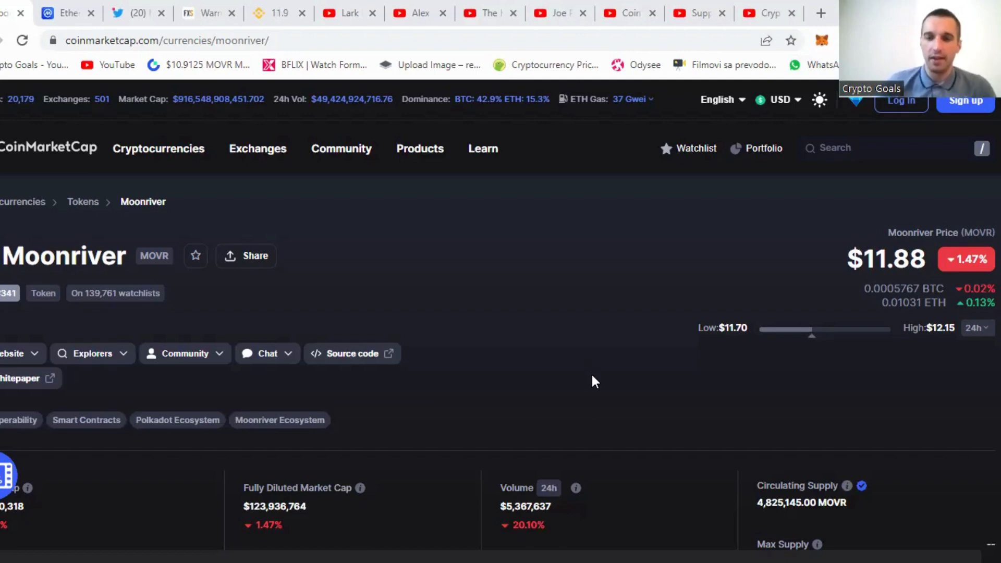
mouse_move(600, 369)
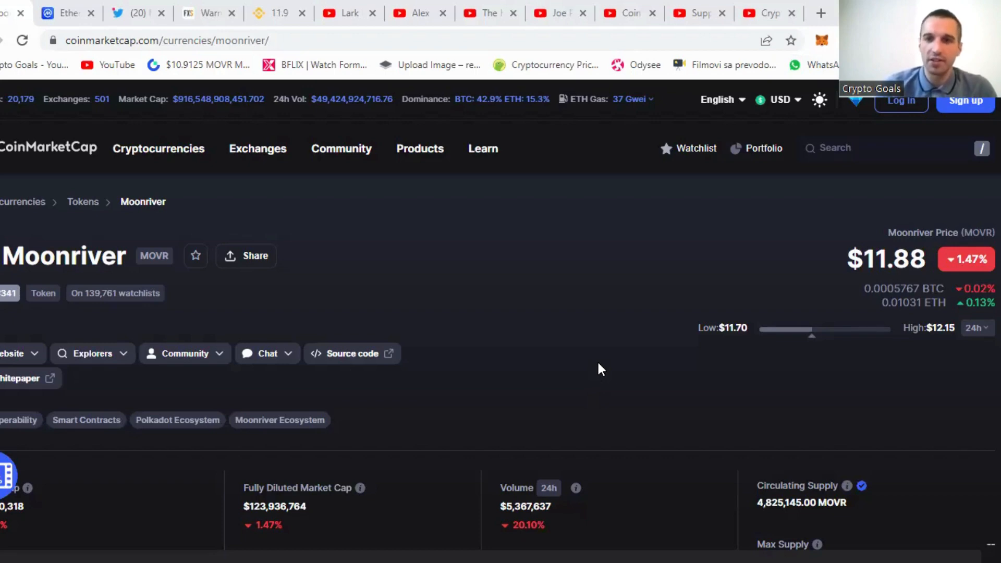
Scroll Ethereum's CoinMarketCap page to compare its circulating and total supply figures
scroll(down, 3)
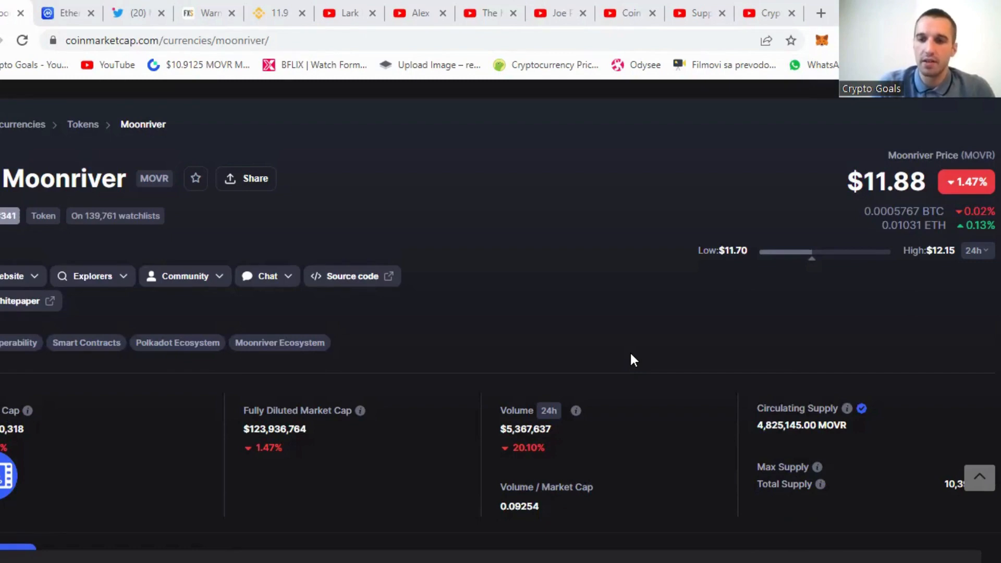
mouse_move(735, 343)
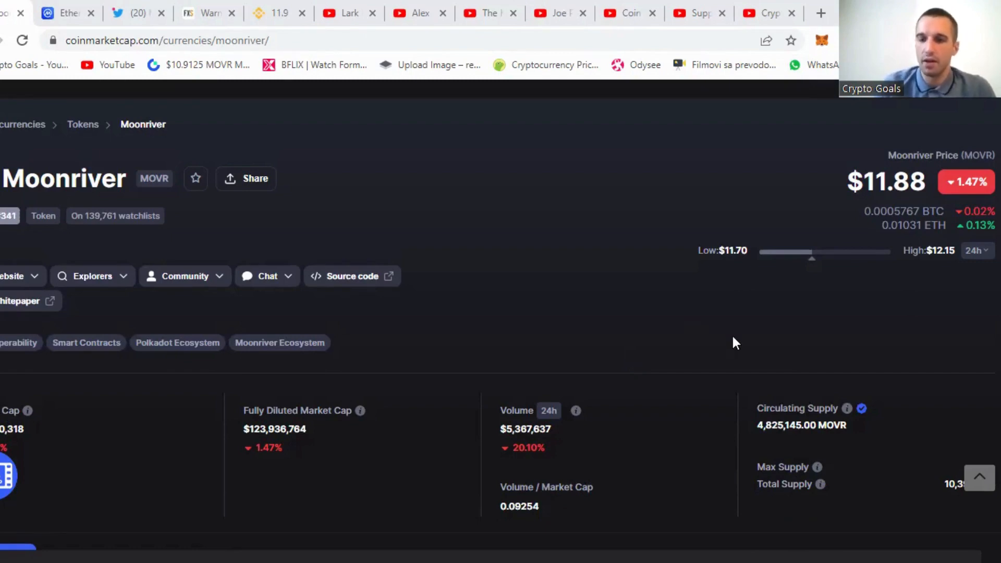
scroll(down, 3)
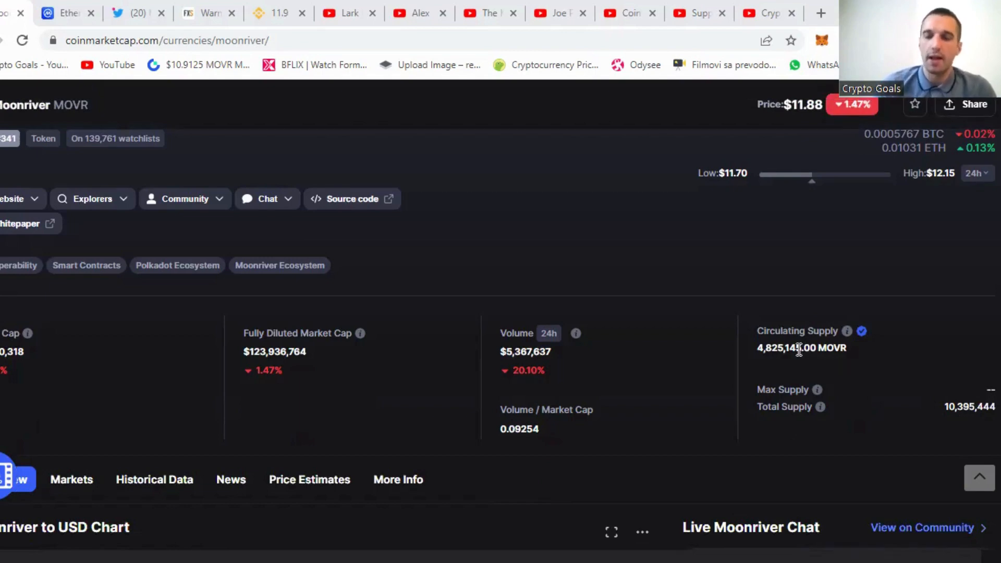
mouse_move(894, 383)
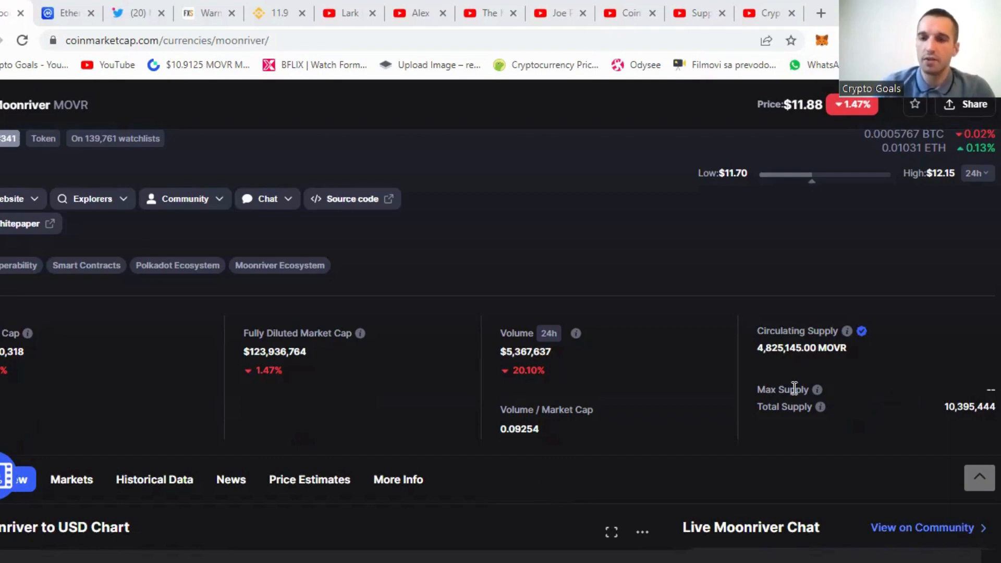
mouse_move(935, 400)
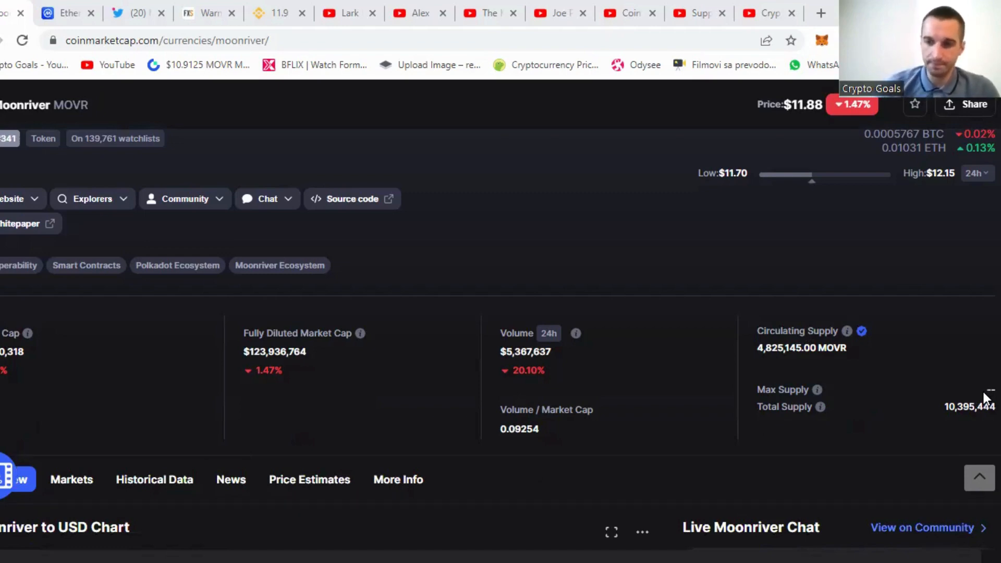
mouse_move(974, 384)
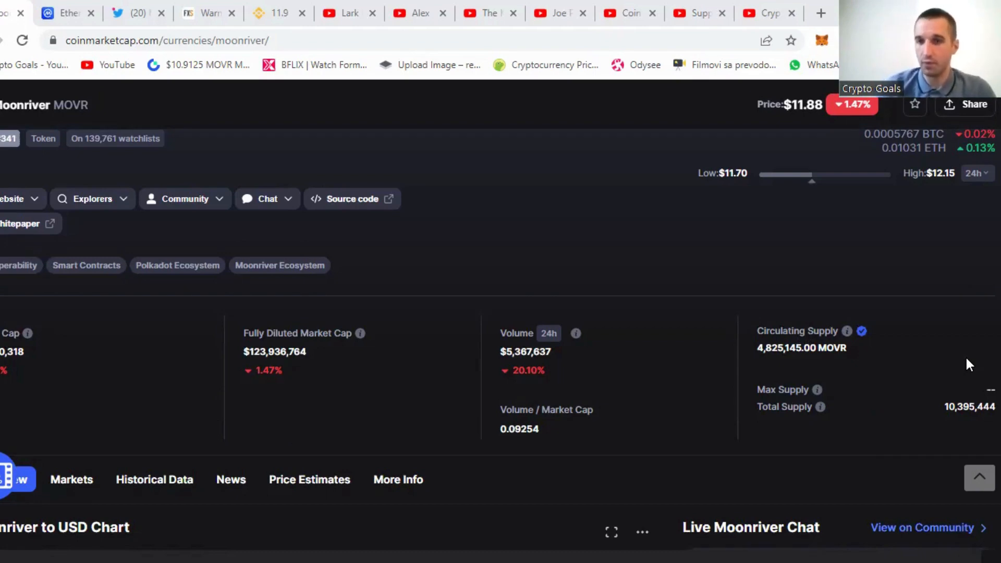
mouse_move(989, 393)
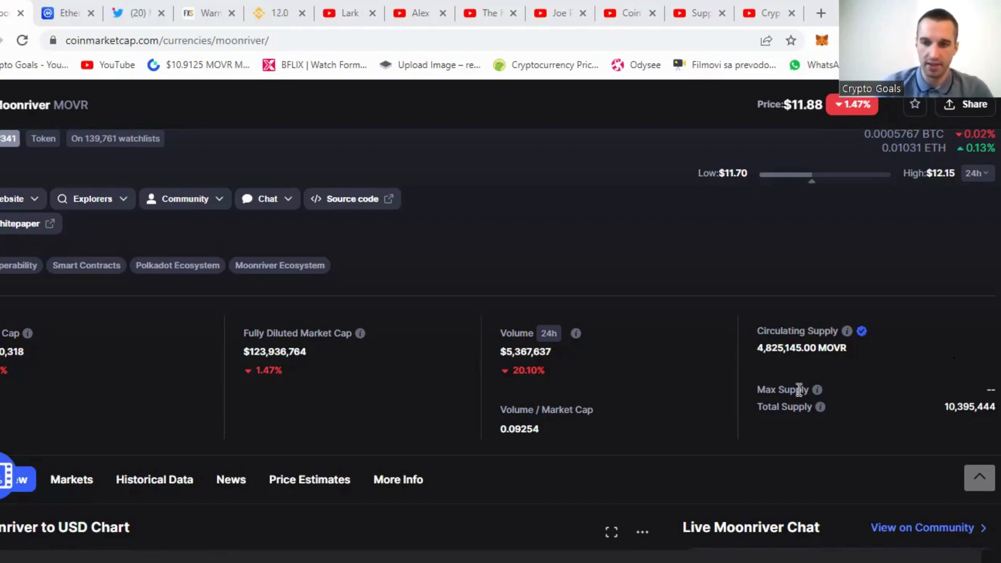
mouse_move(968, 385)
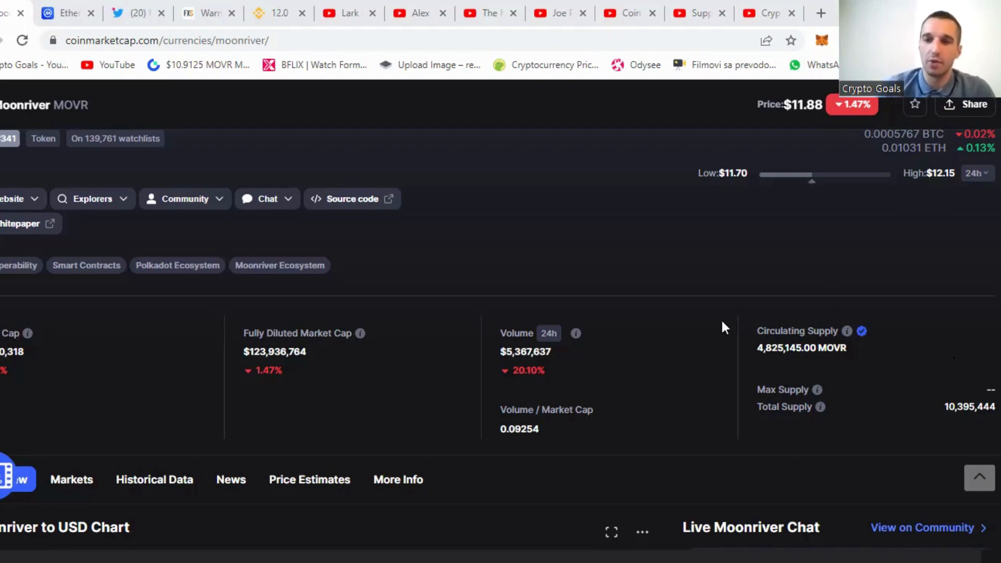
mouse_move(850, 401)
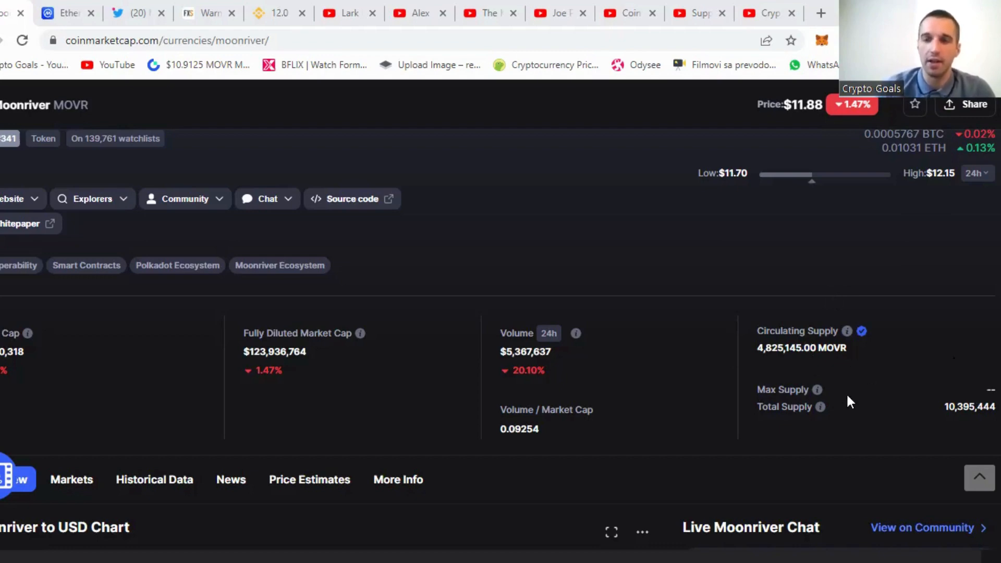
mouse_move(880, 378)
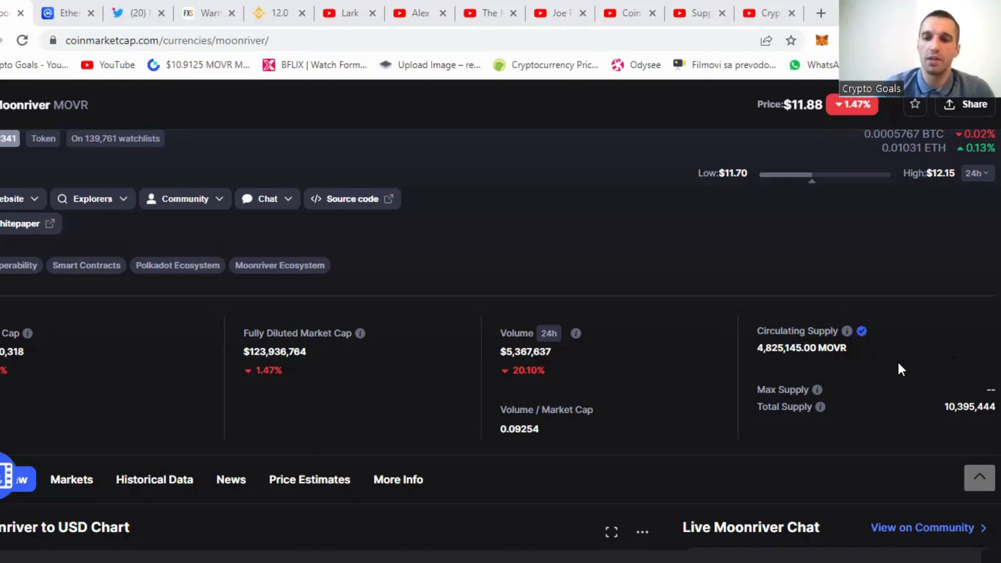
mouse_move(868, 369)
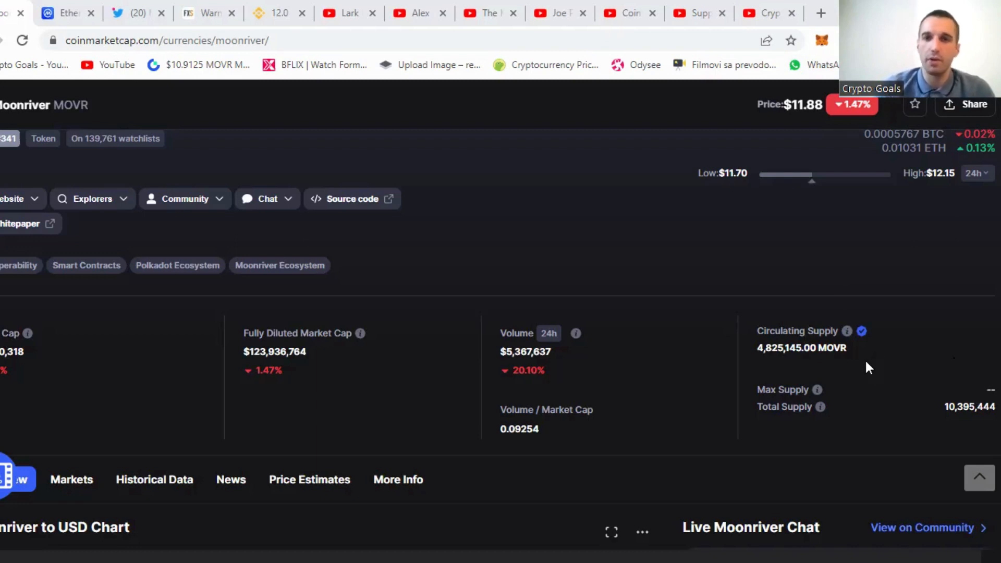
mouse_move(575, 325)
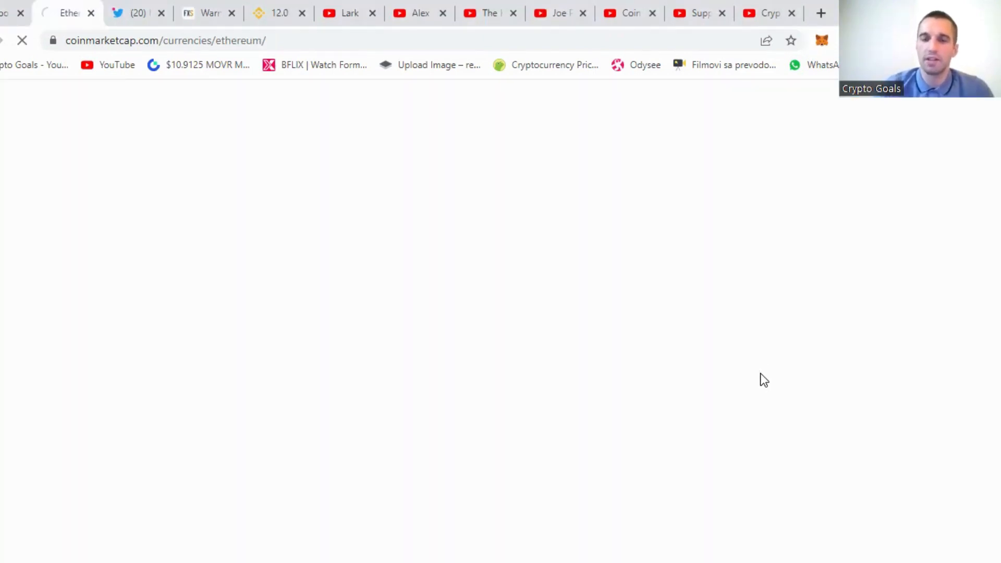
mouse_move(834, 358)
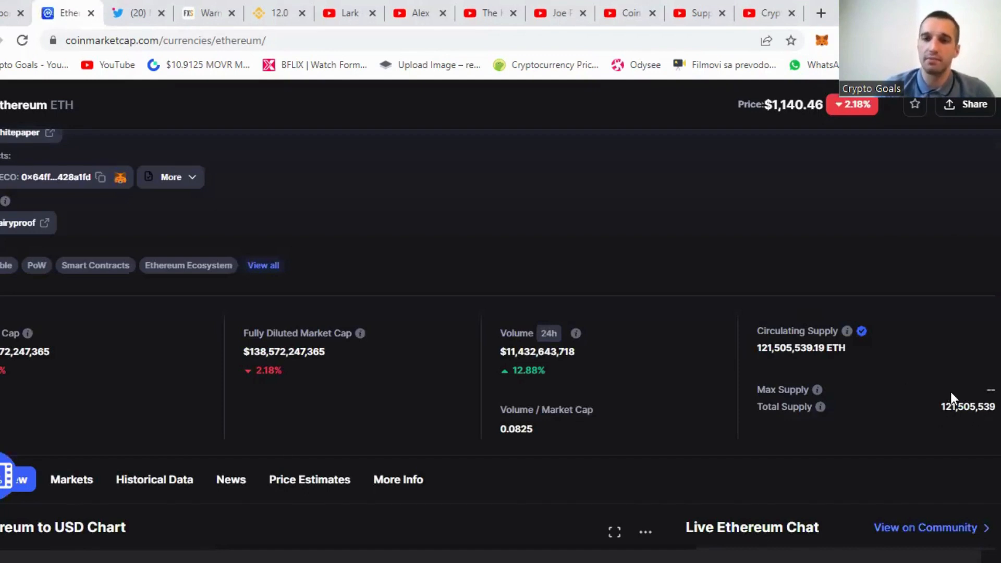
mouse_move(941, 403)
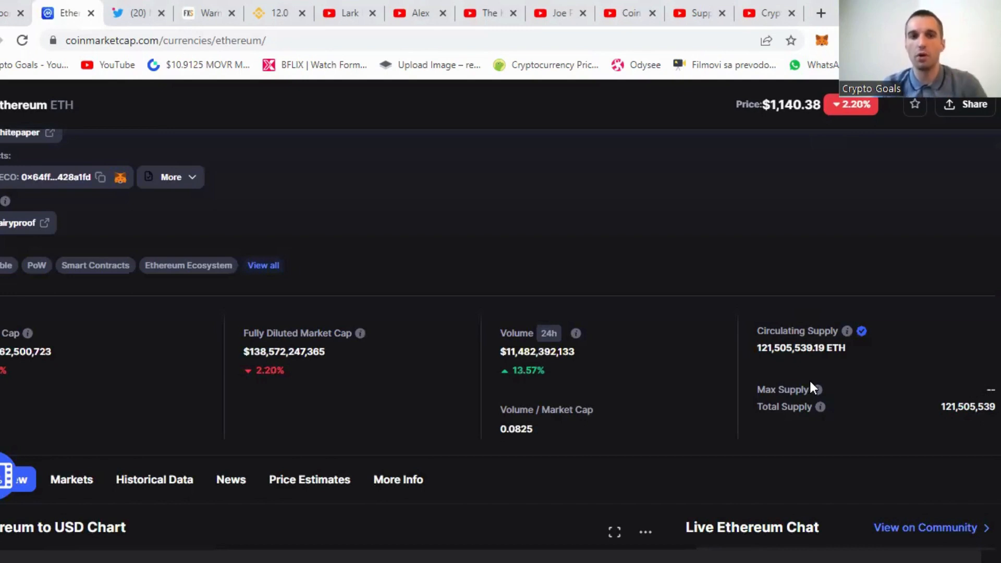
mouse_move(821, 407)
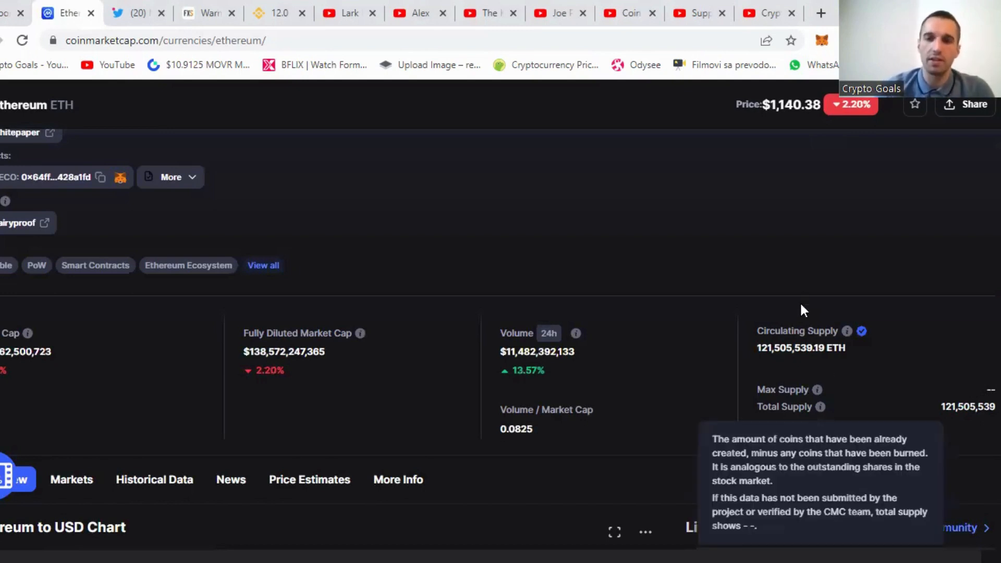
mouse_move(806, 345)
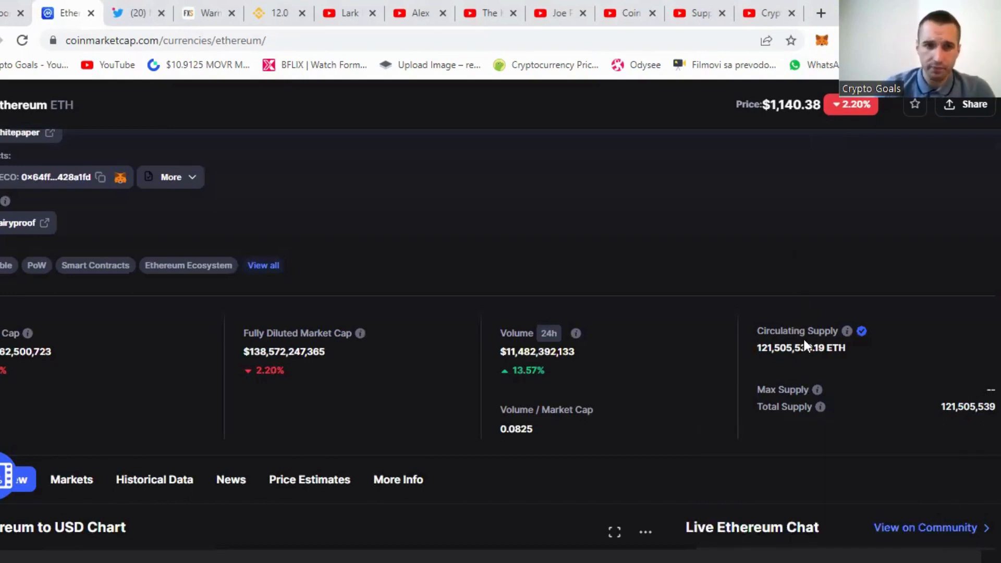
mouse_move(359, 336)
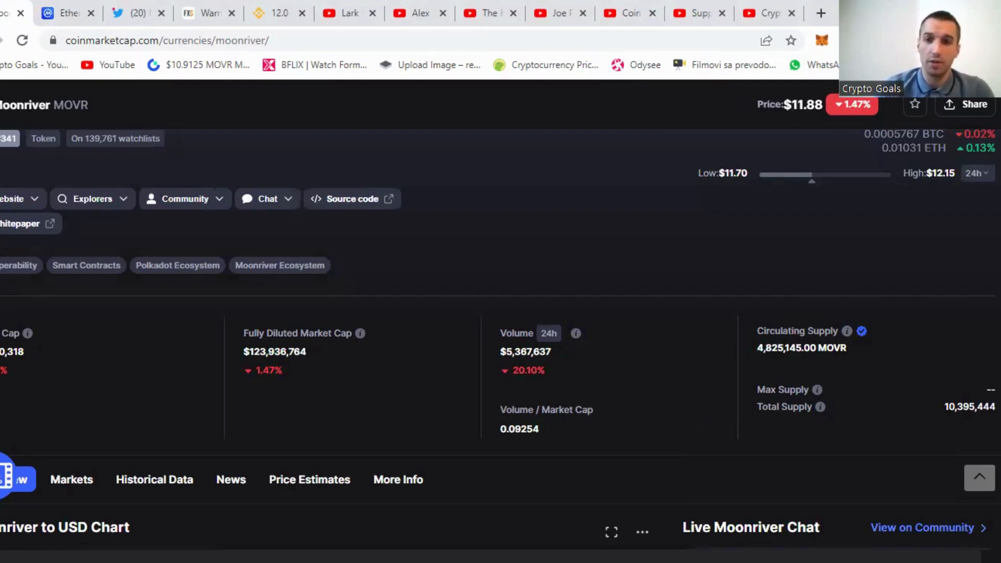
scroll(up, 3)
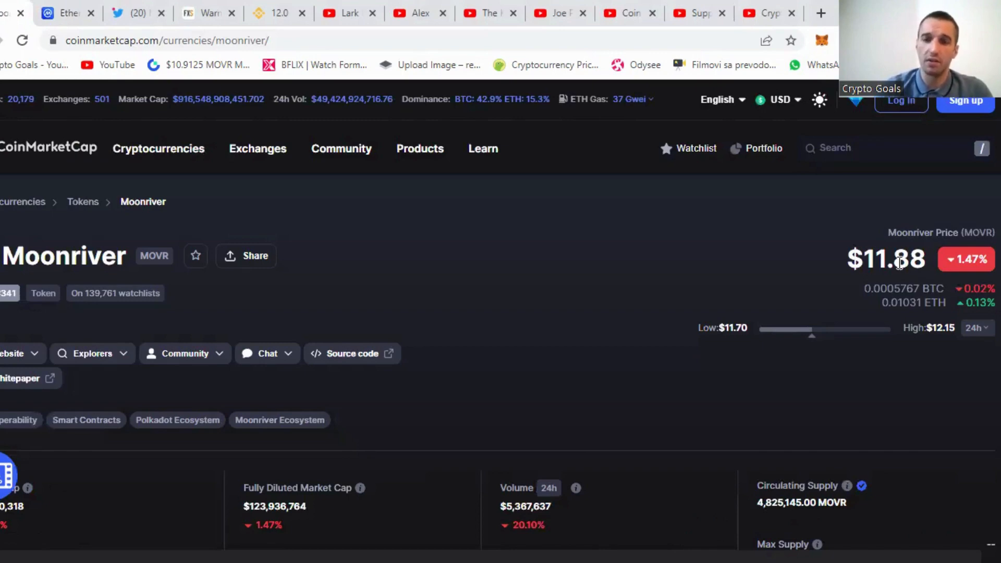
mouse_move(820, 340)
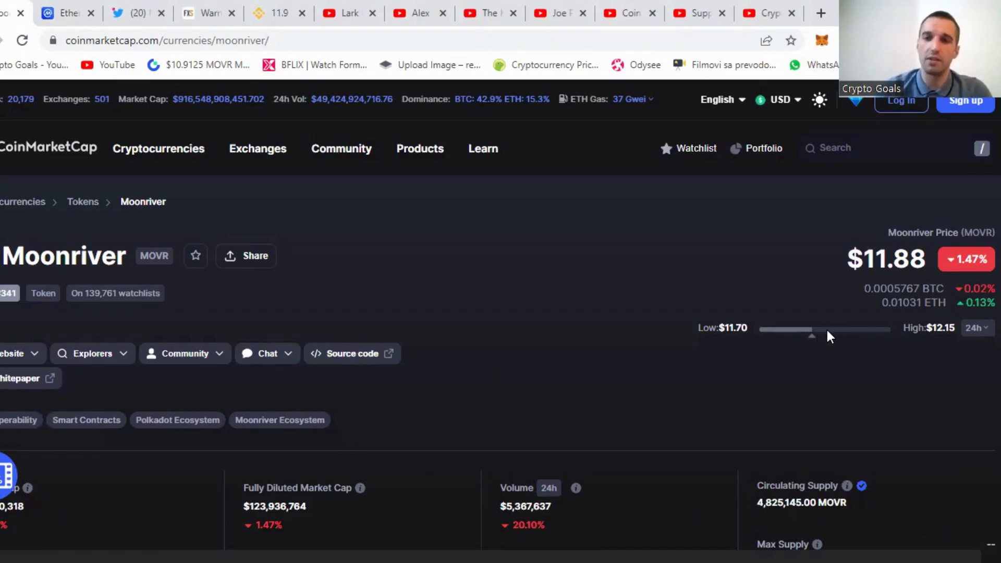
mouse_move(776, 333)
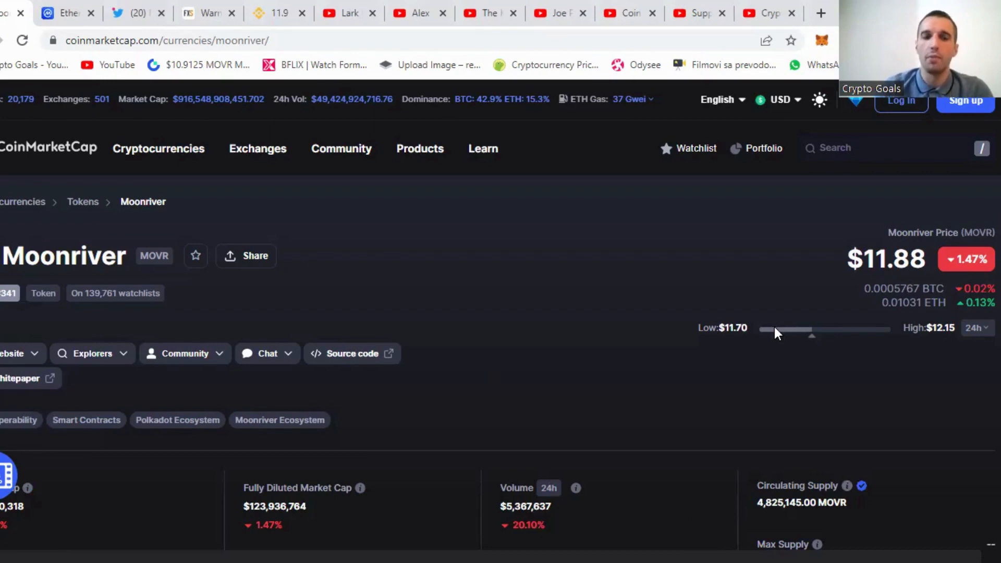
mouse_move(709, 381)
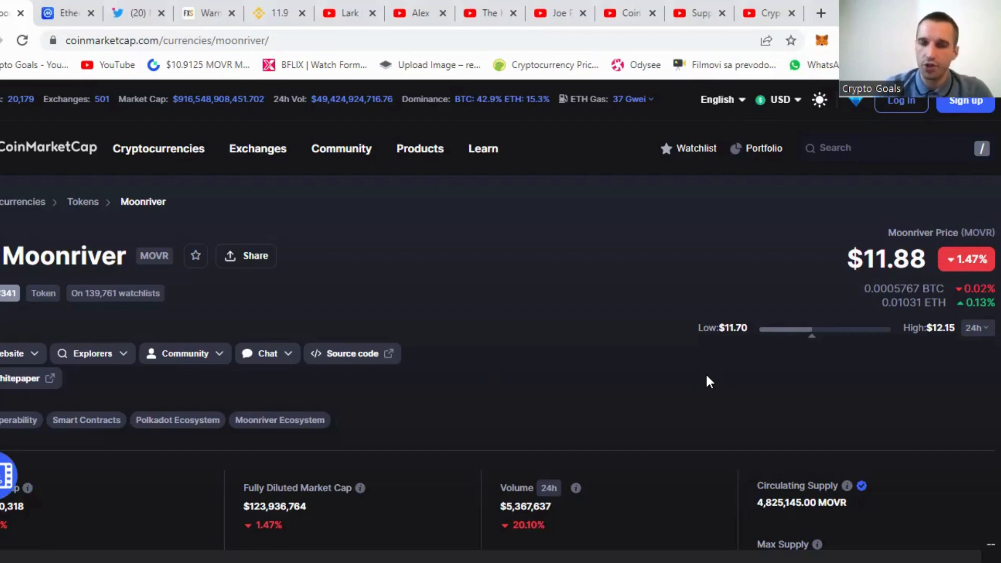
mouse_move(552, 374)
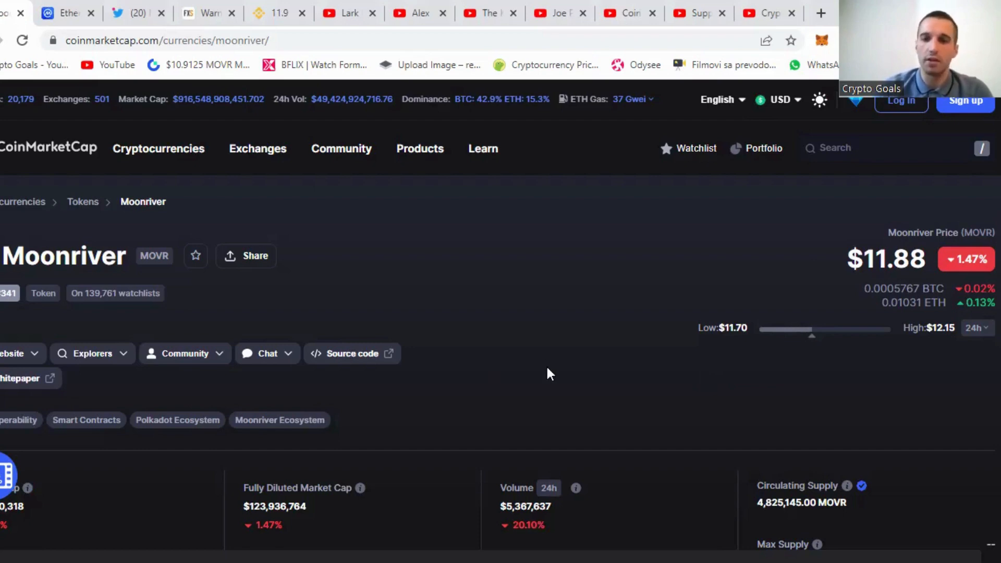
scroll(down, 3)
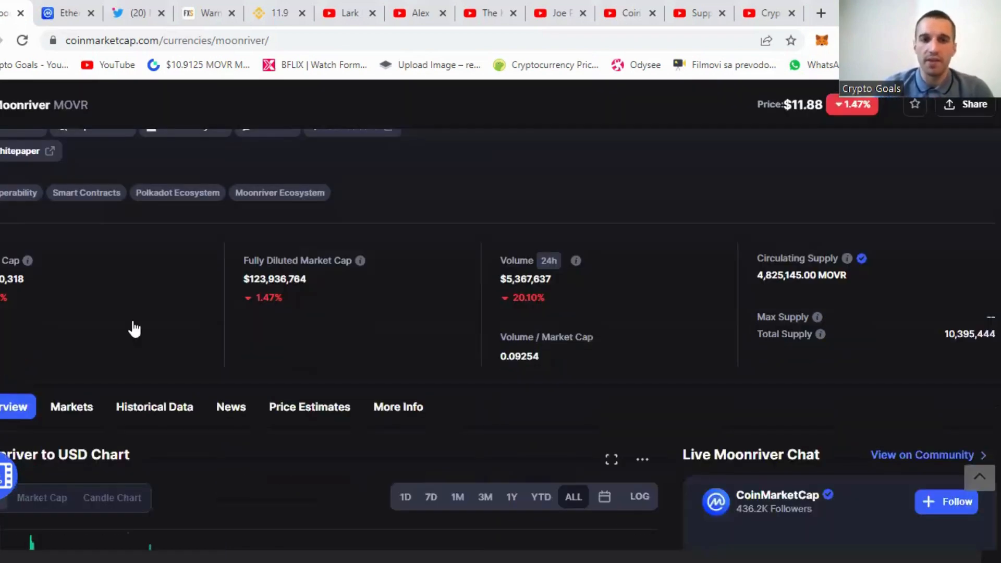
scroll(down, 3)
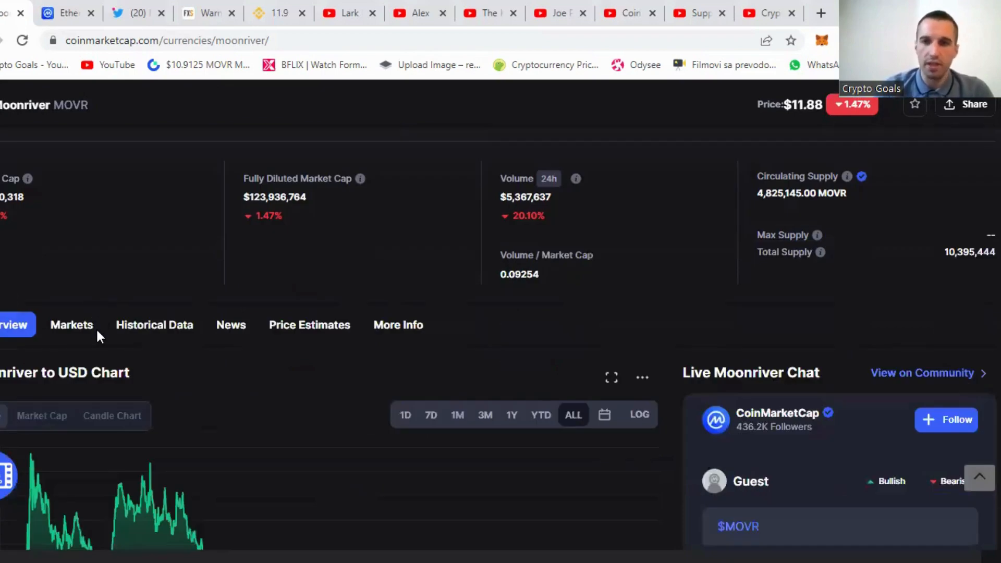
View Moonriver's CoinMarketCap markets list, then the Moonriver Network Twitter profile
click(71, 325)
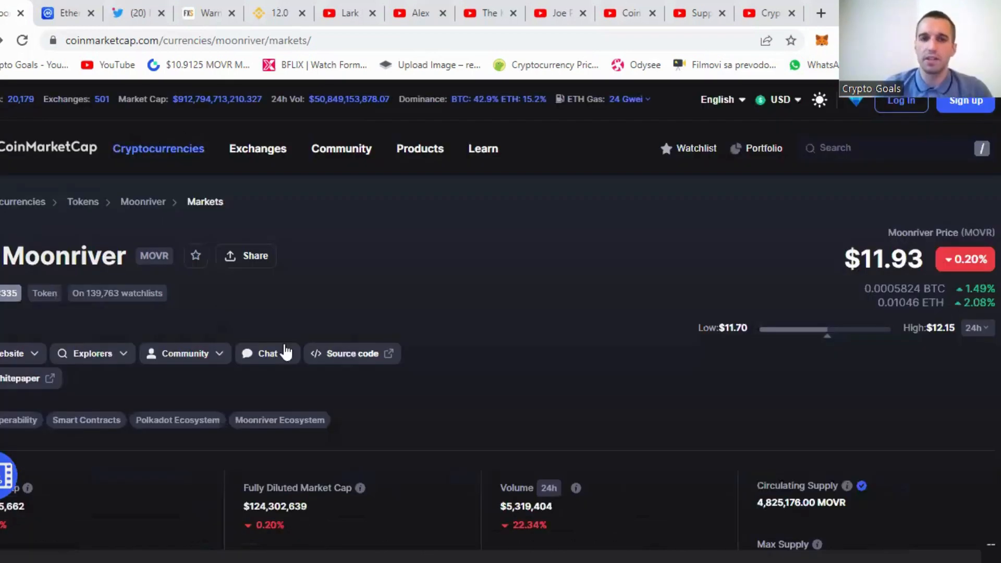
click(128, 12)
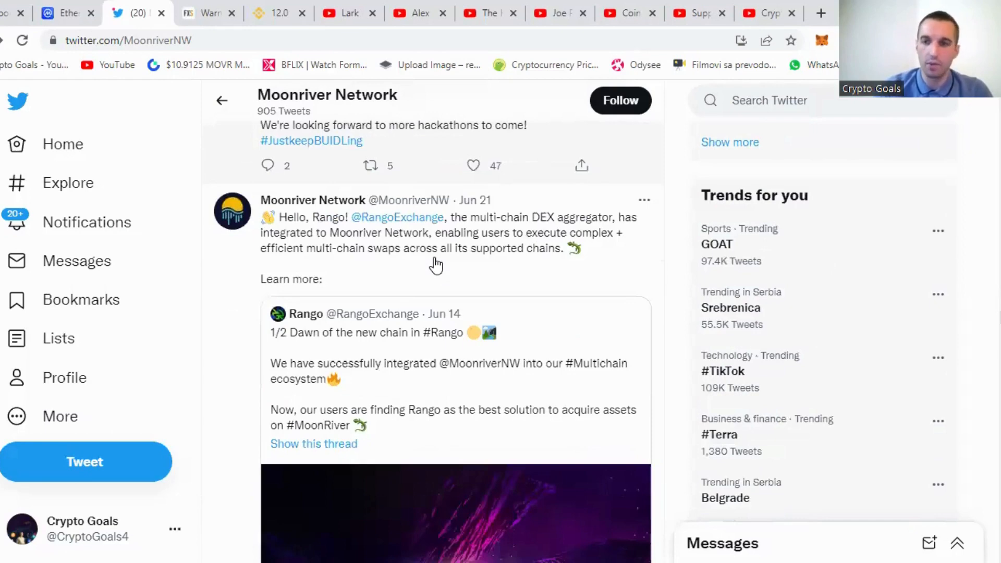
mouse_move(446, 279)
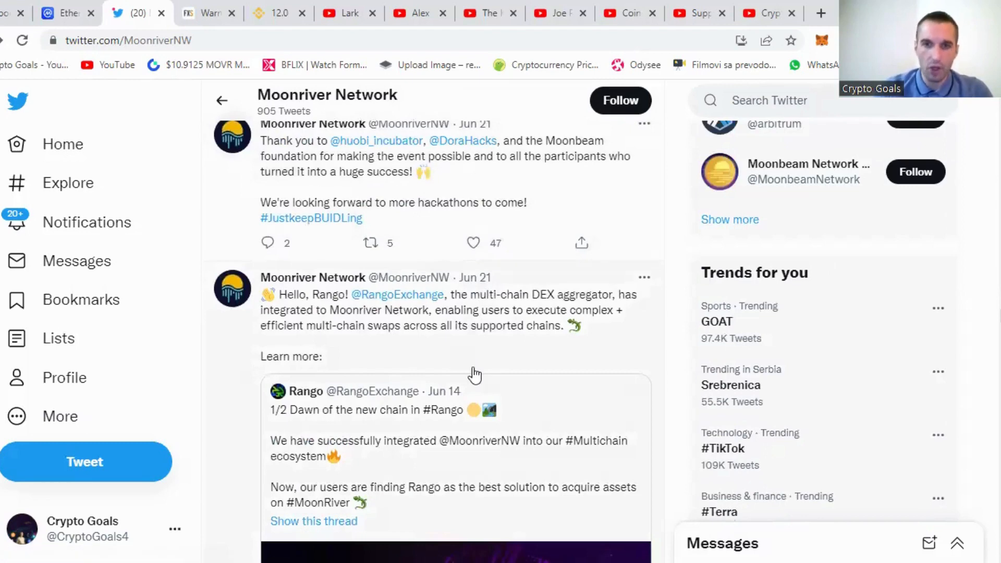
mouse_move(444, 395)
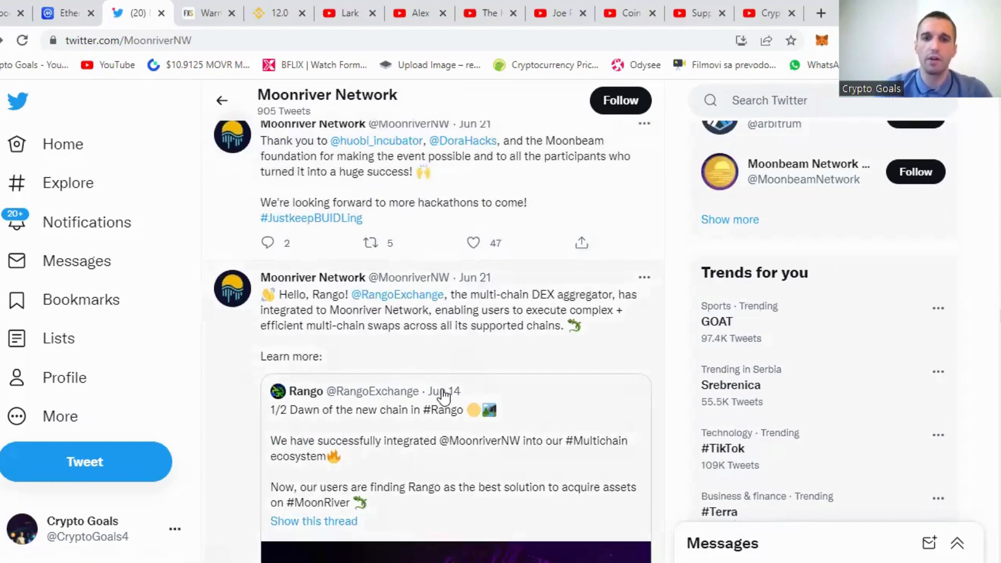
mouse_move(524, 304)
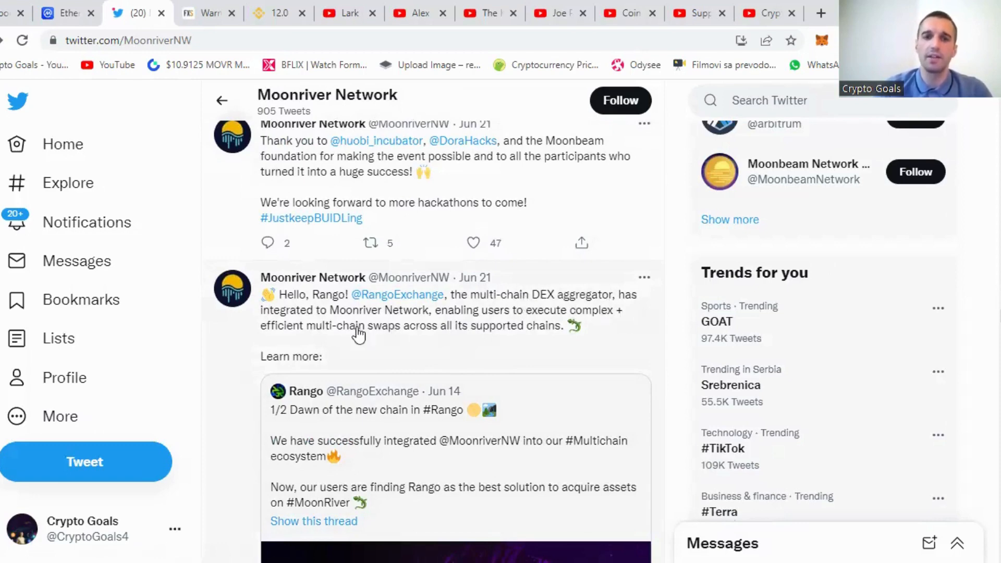
mouse_move(569, 326)
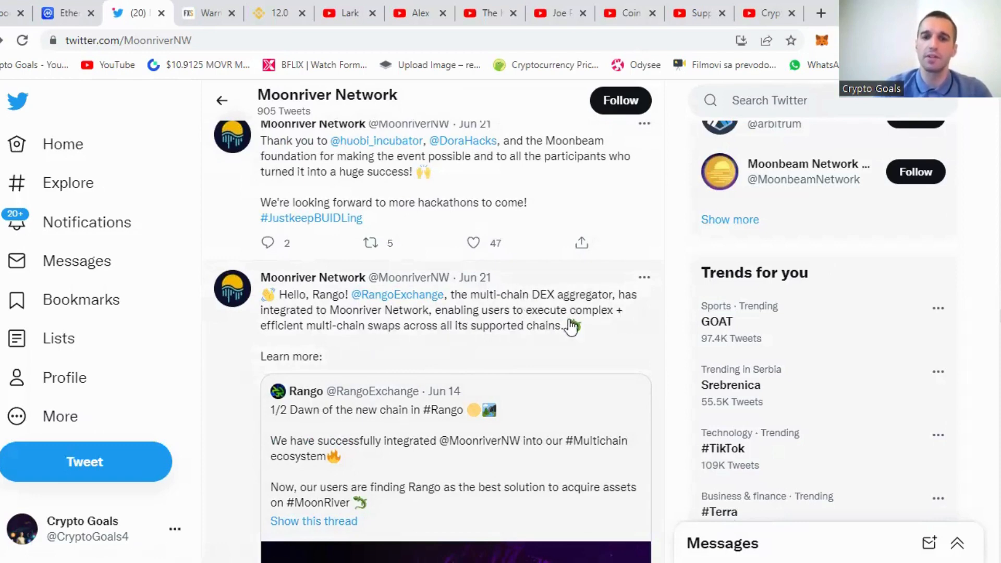
mouse_move(338, 345)
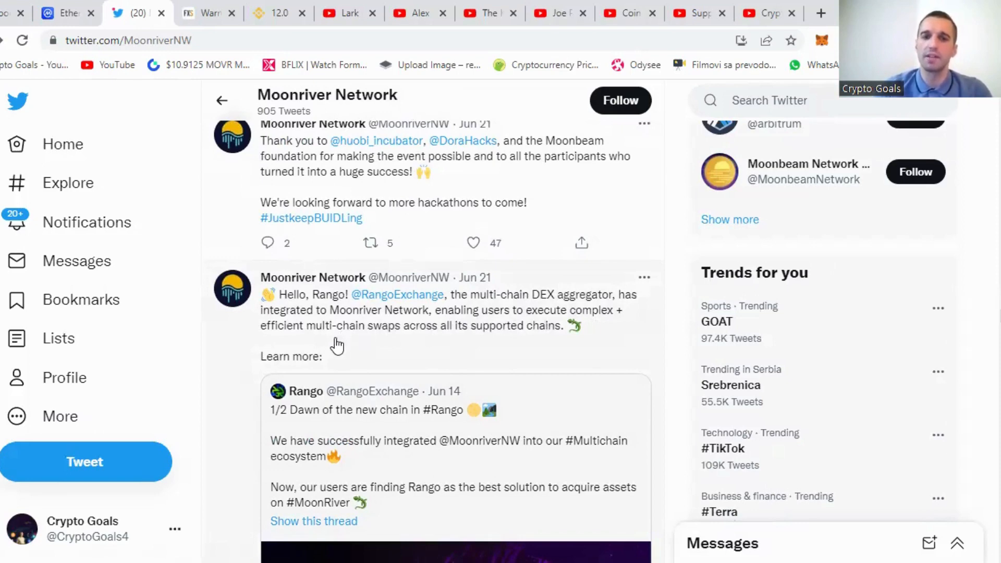
mouse_move(469, 340)
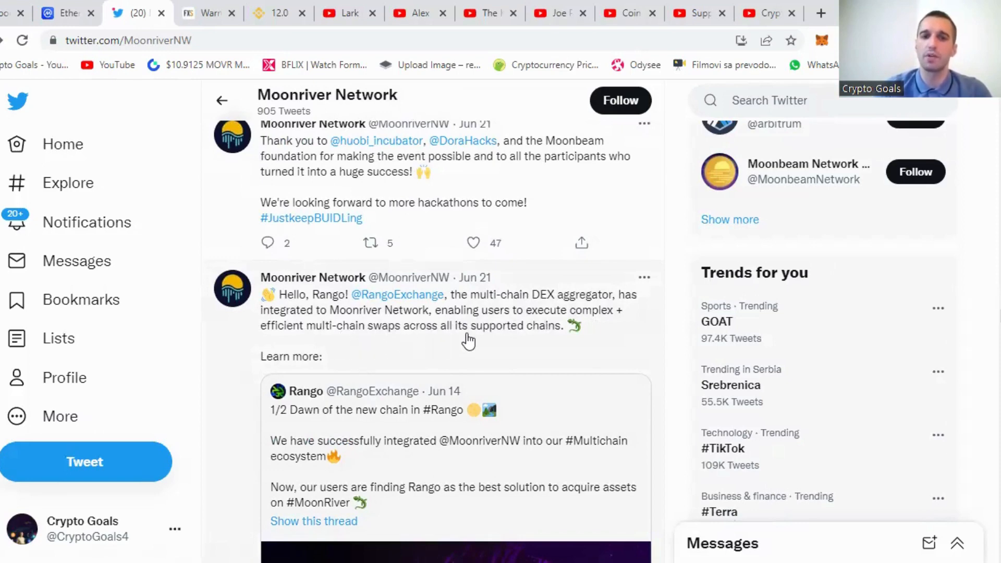
mouse_move(510, 353)
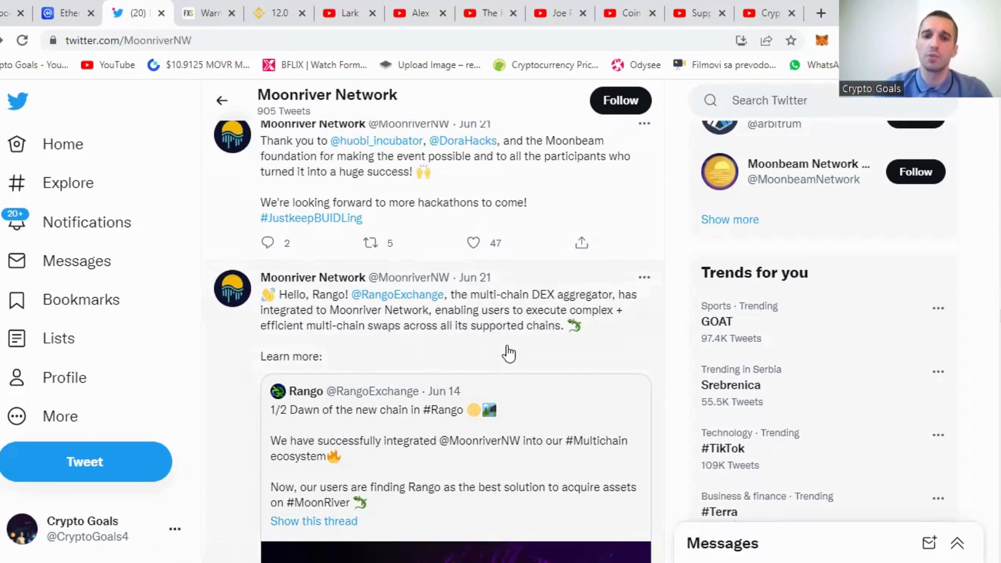
scroll(down, 3)
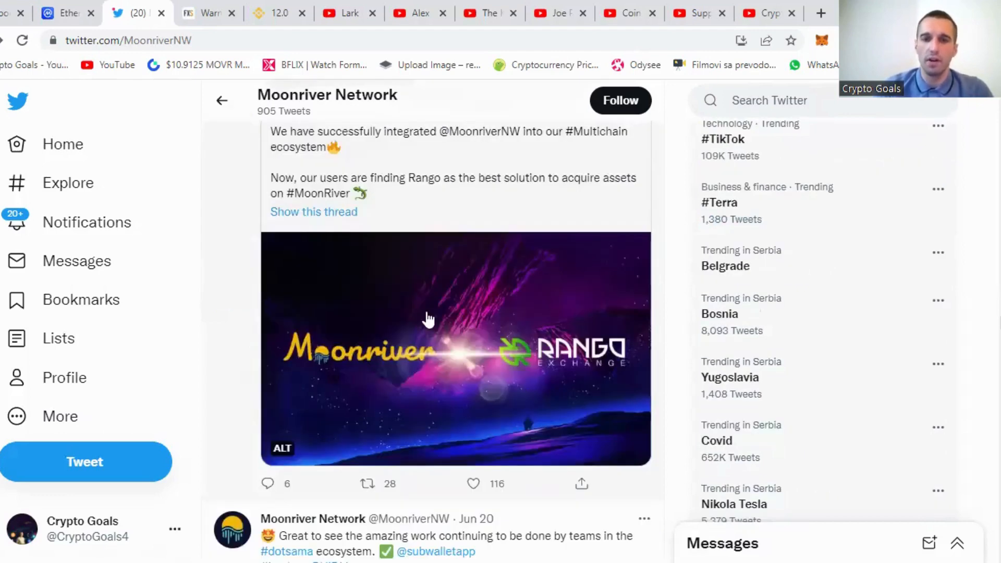
mouse_move(481, 345)
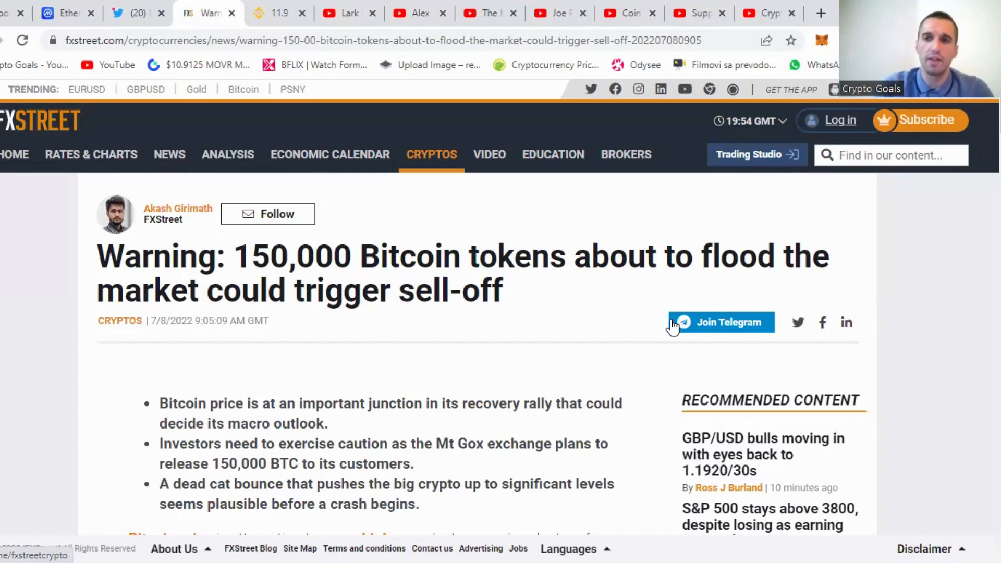
mouse_move(498, 333)
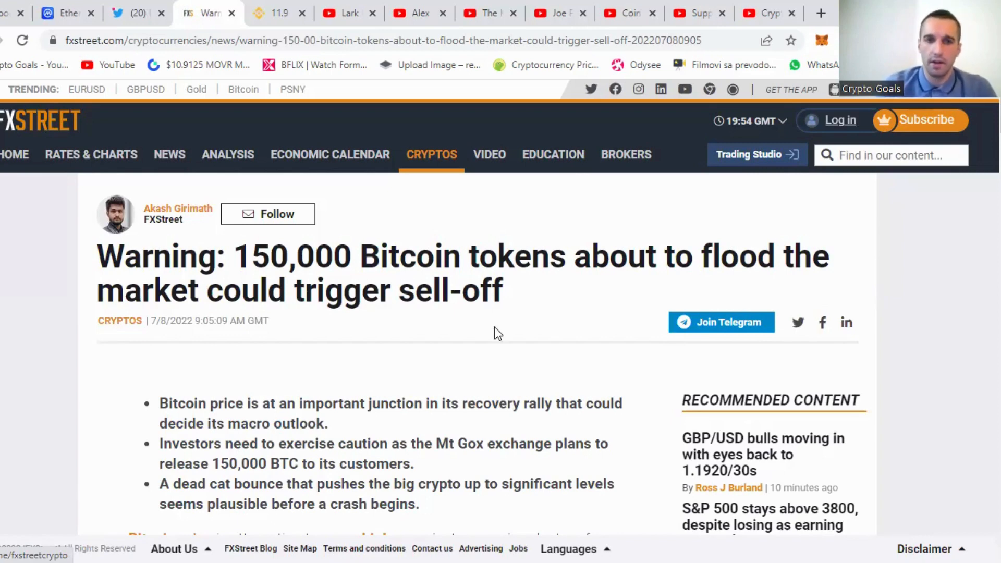
mouse_move(403, 265)
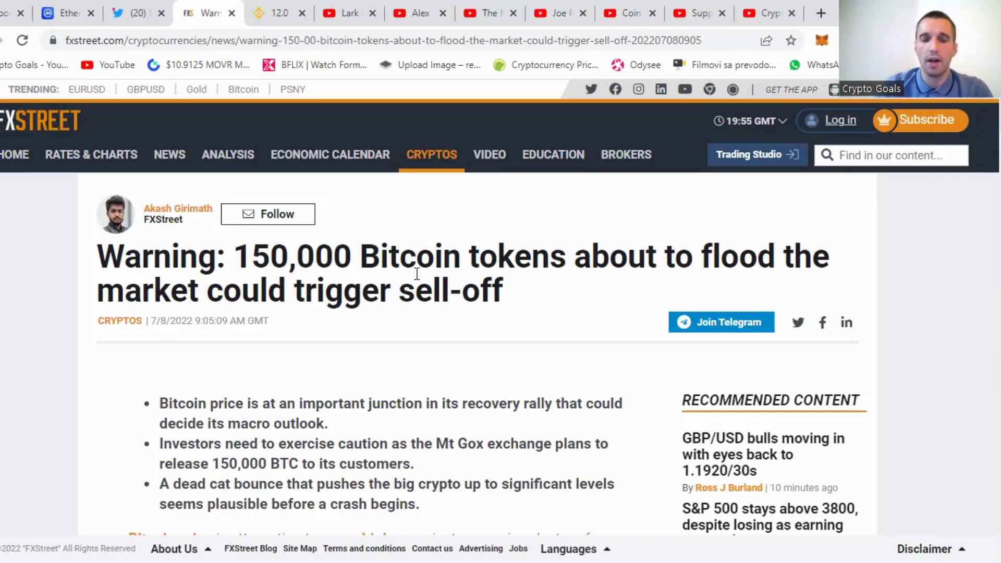
mouse_move(427, 460)
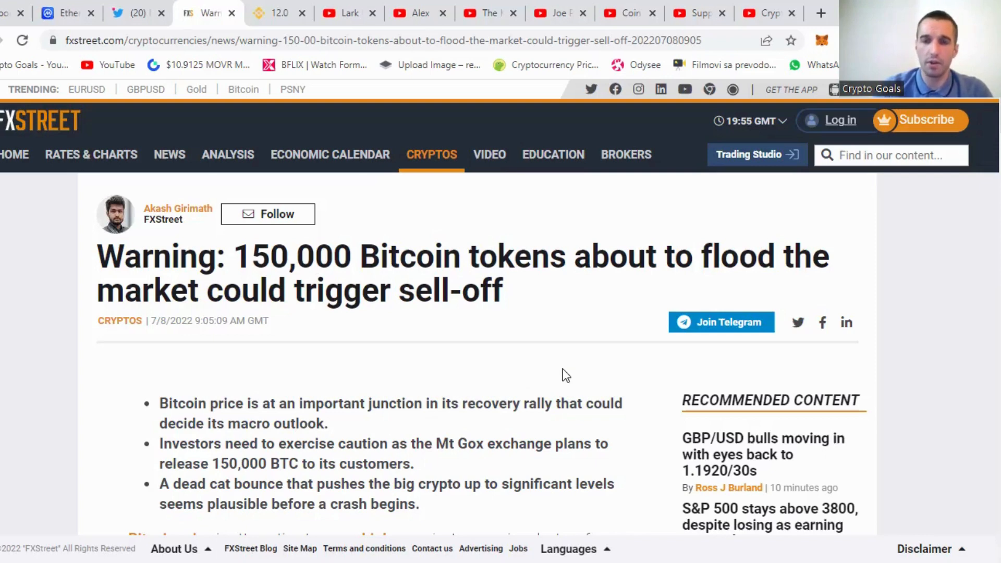
mouse_move(542, 335)
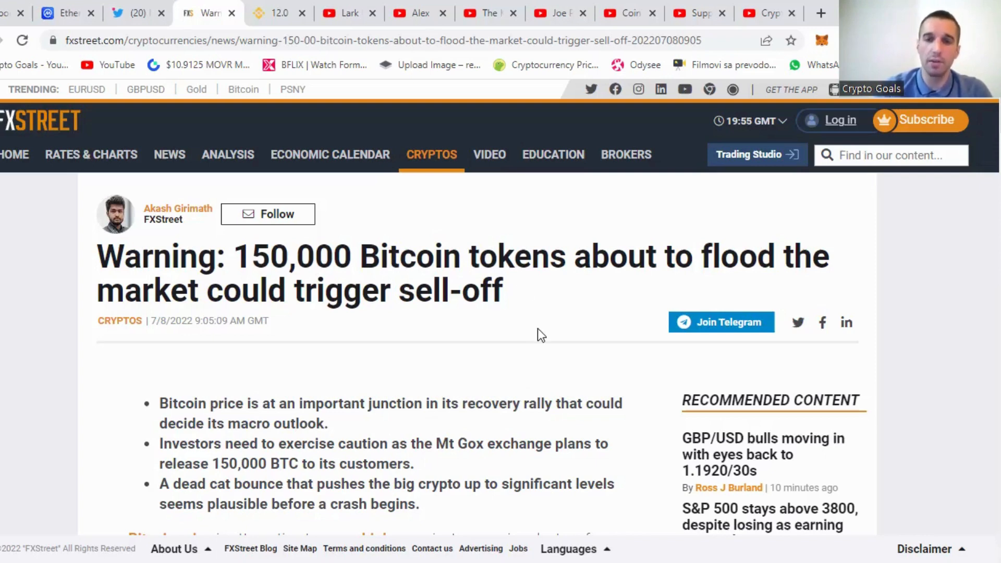
mouse_move(402, 231)
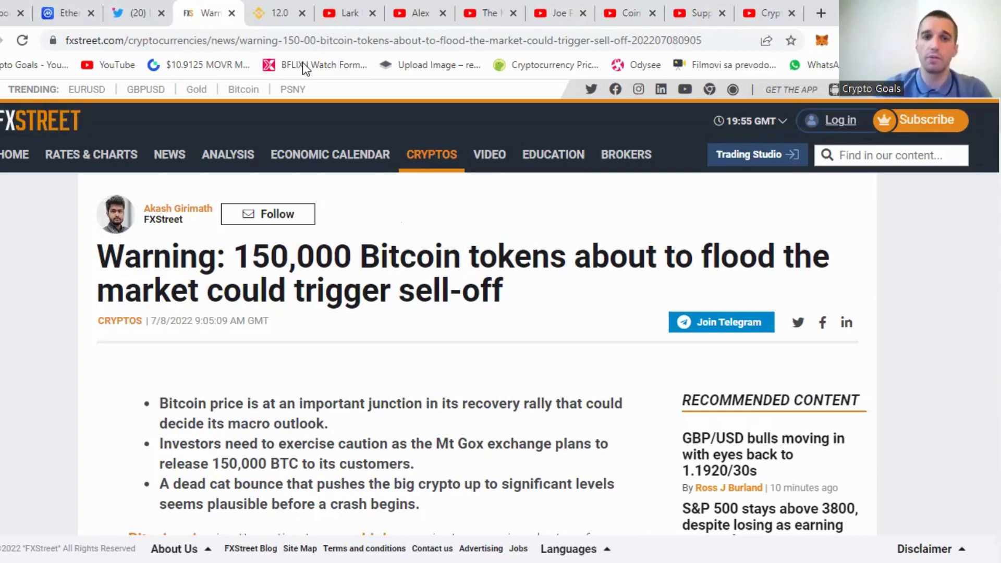
click(279, 13)
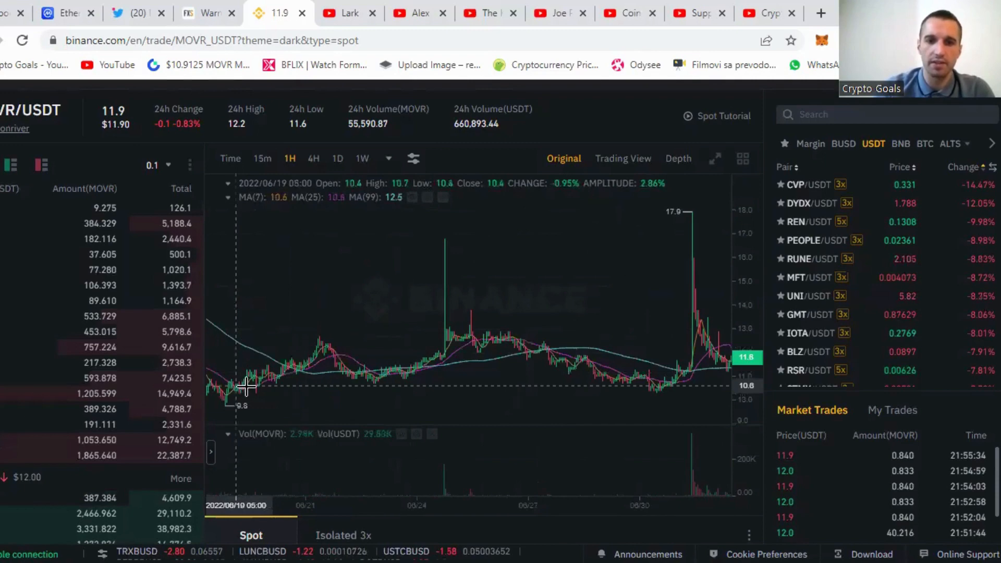
mouse_move(271, 374)
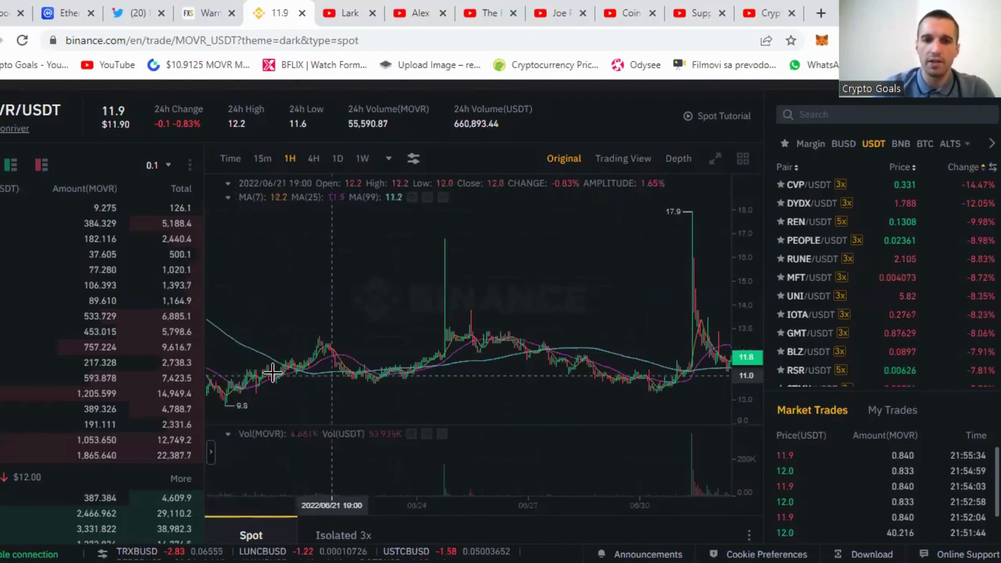
mouse_move(404, 241)
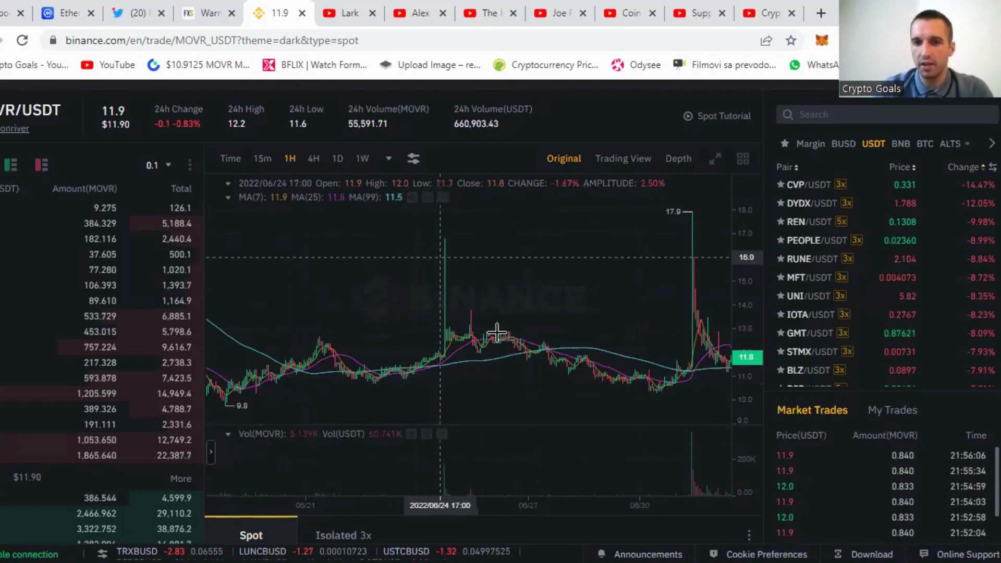
mouse_move(528, 349)
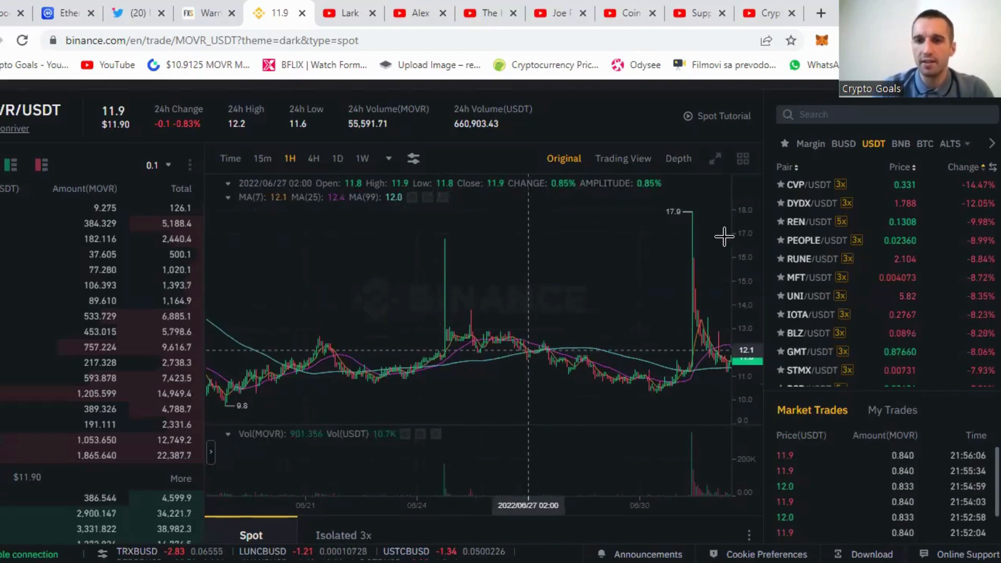
mouse_move(694, 243)
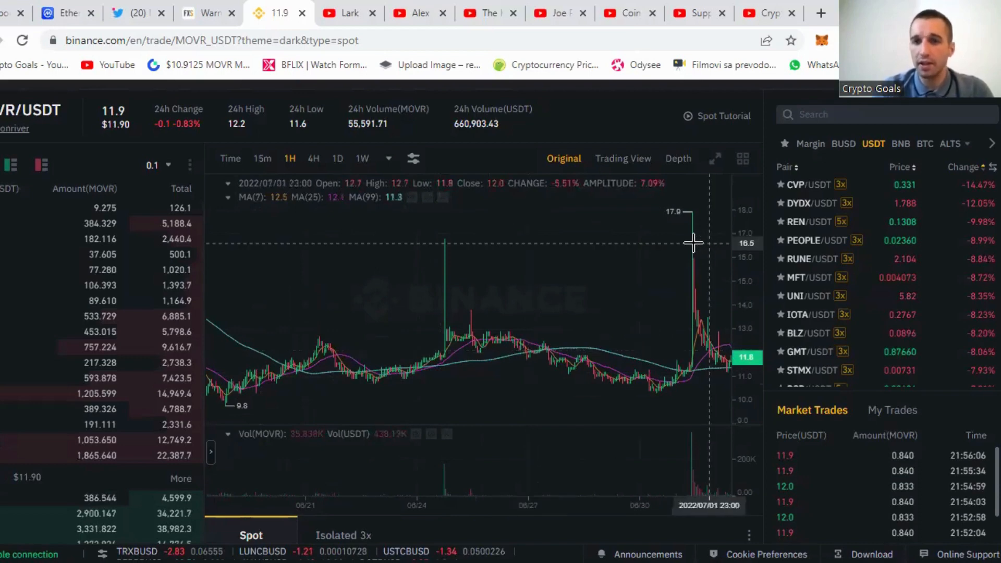
mouse_move(383, 271)
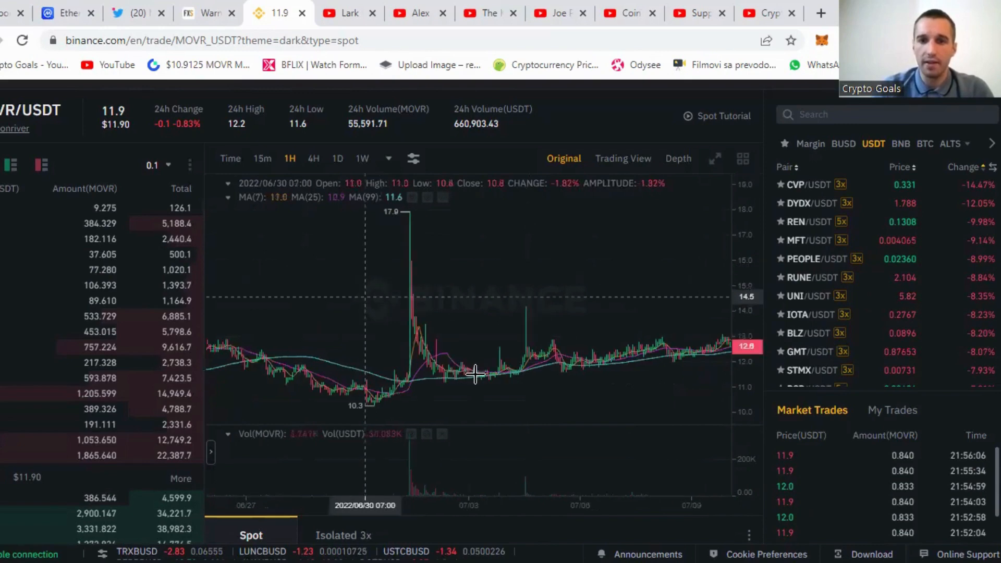
mouse_move(479, 377)
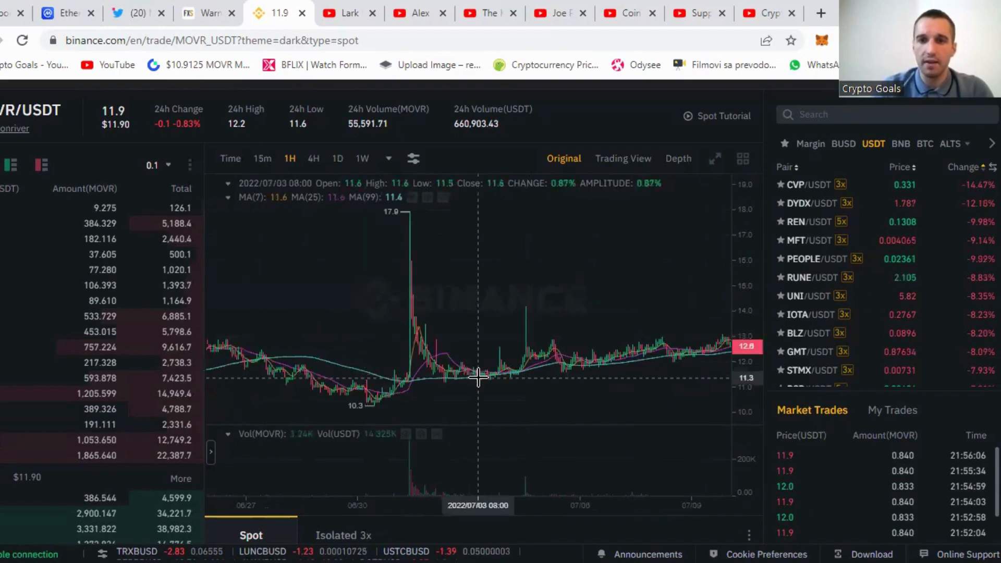
mouse_move(483, 370)
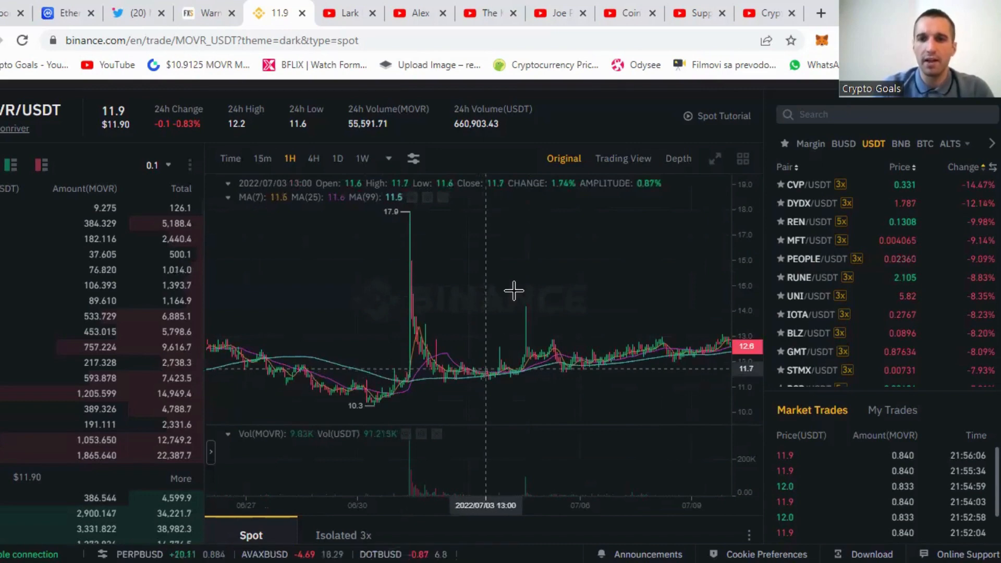
mouse_move(518, 289)
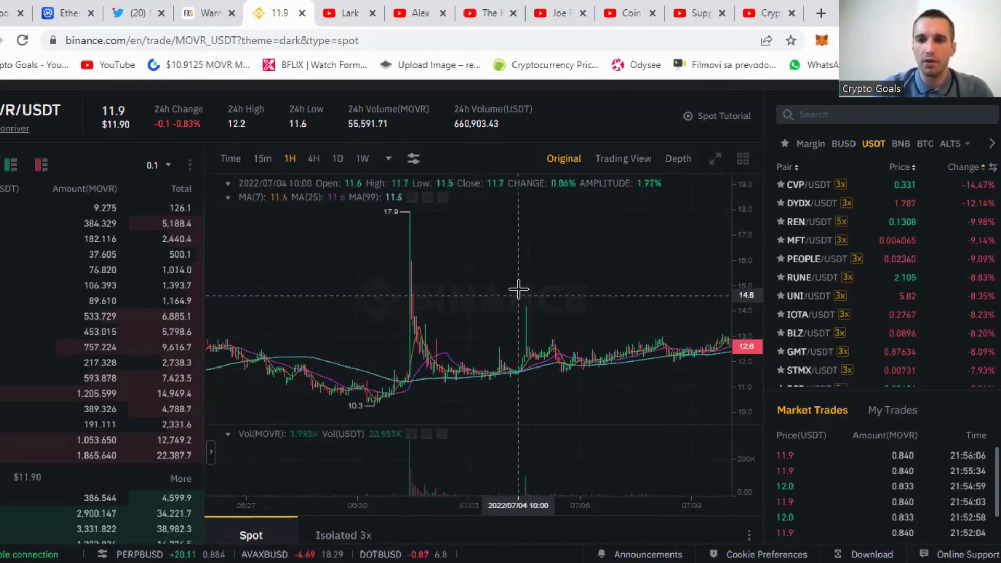
mouse_move(518, 281)
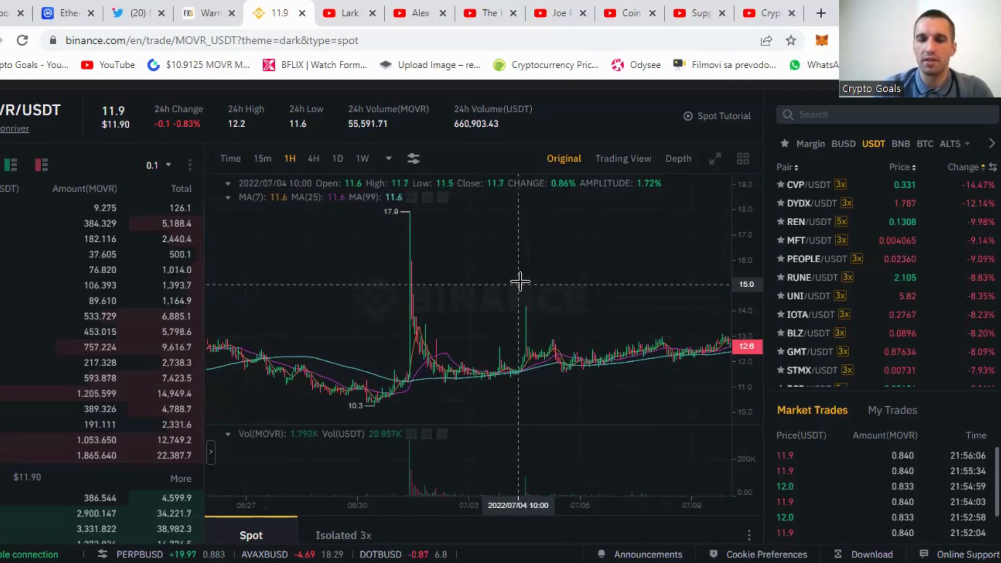
mouse_move(494, 295)
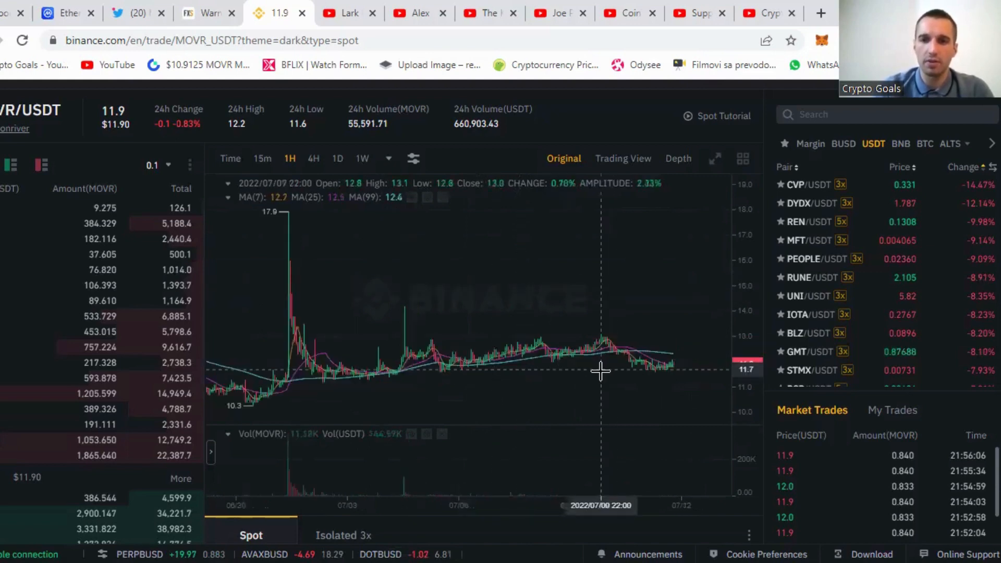
mouse_move(608, 373)
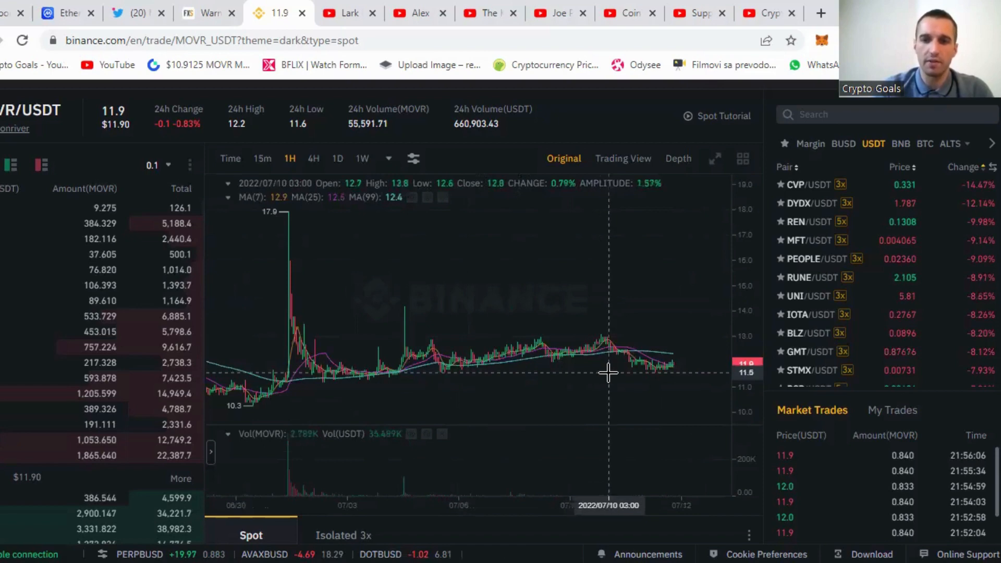
mouse_move(626, 261)
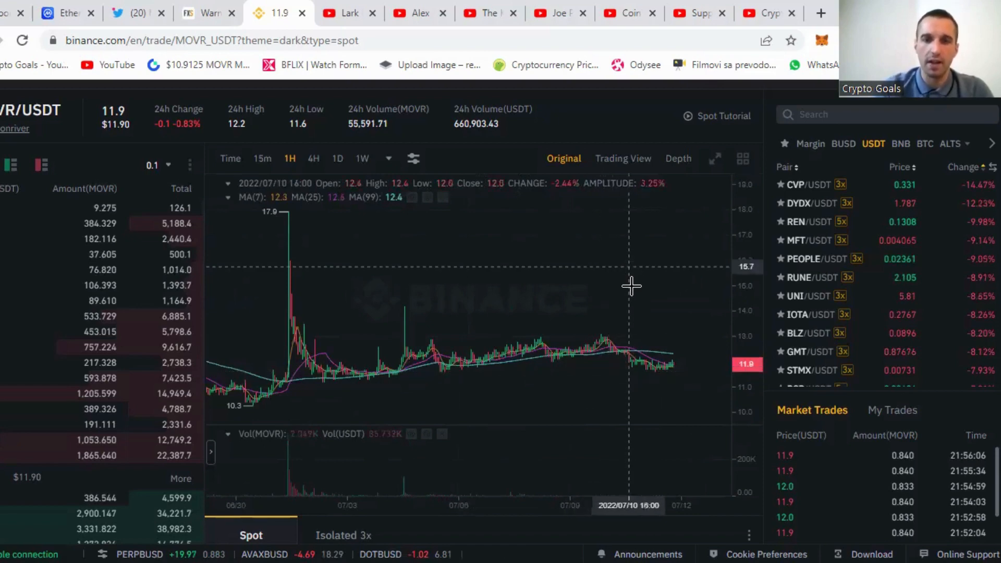
mouse_move(382, 301)
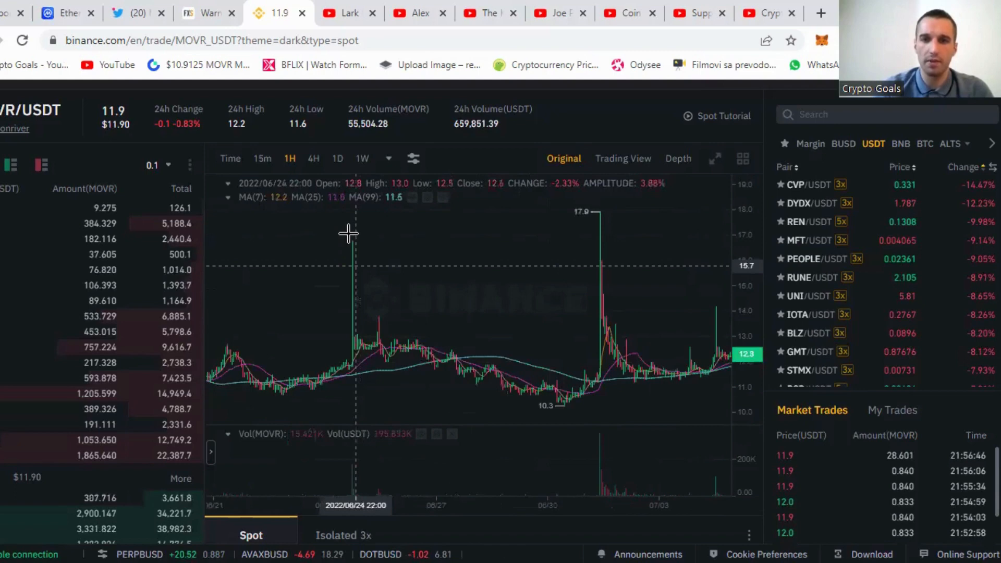
mouse_move(320, 390)
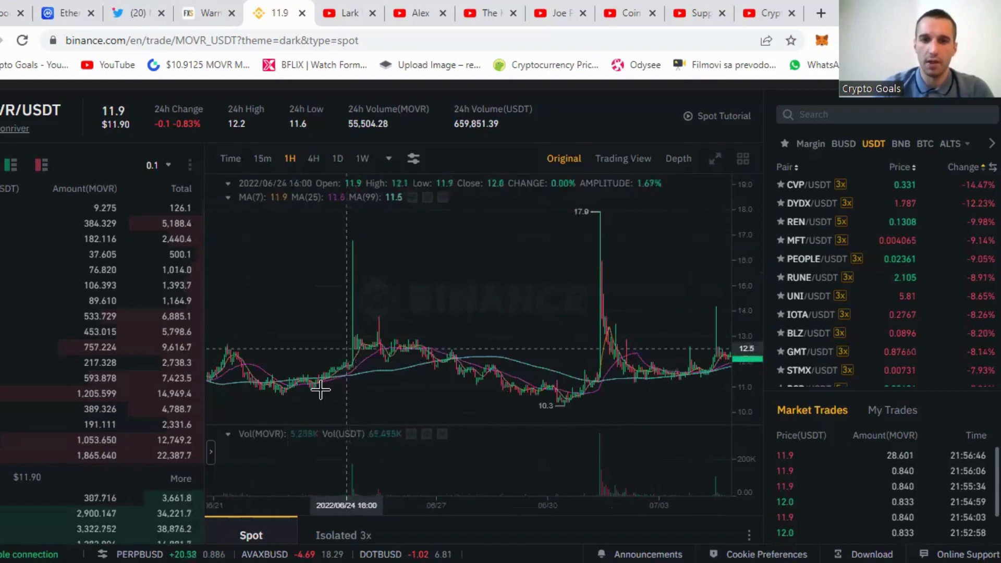
mouse_move(412, 296)
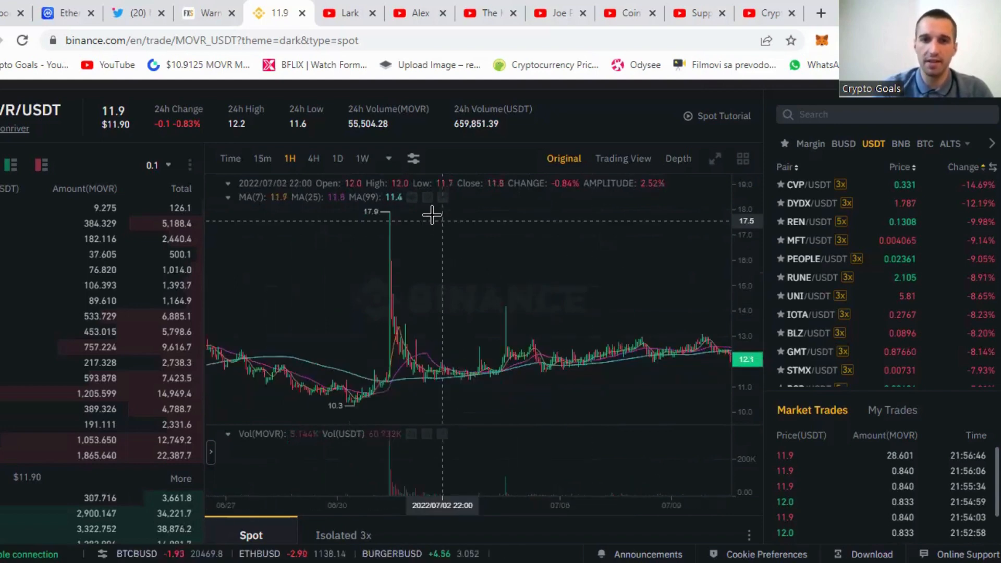
mouse_move(518, 375)
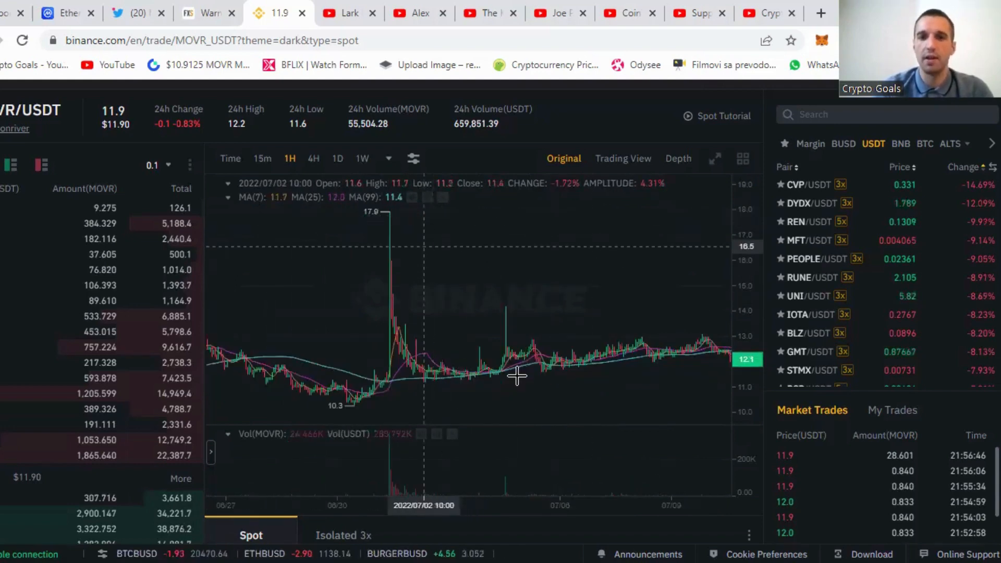
mouse_move(516, 301)
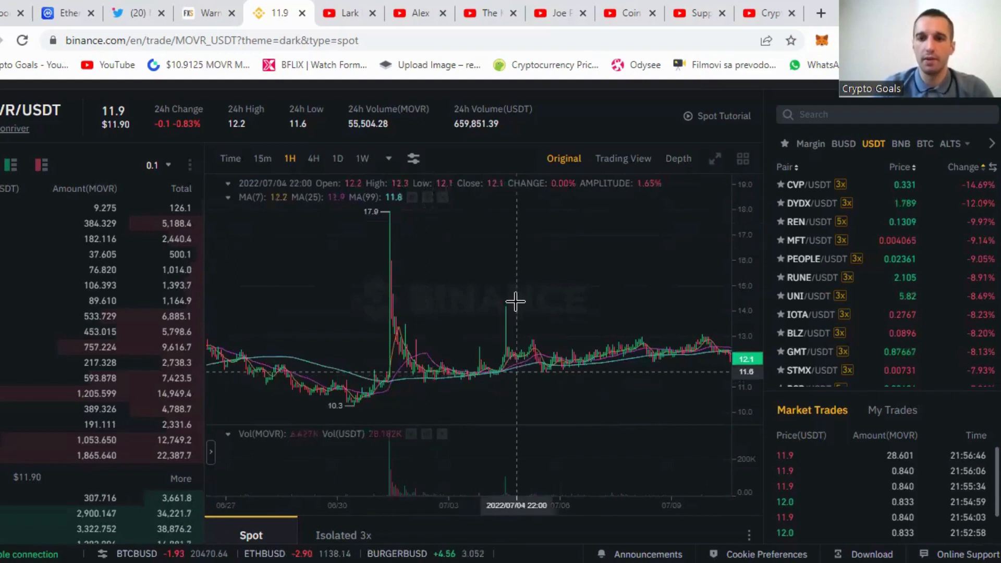
mouse_move(402, 267)
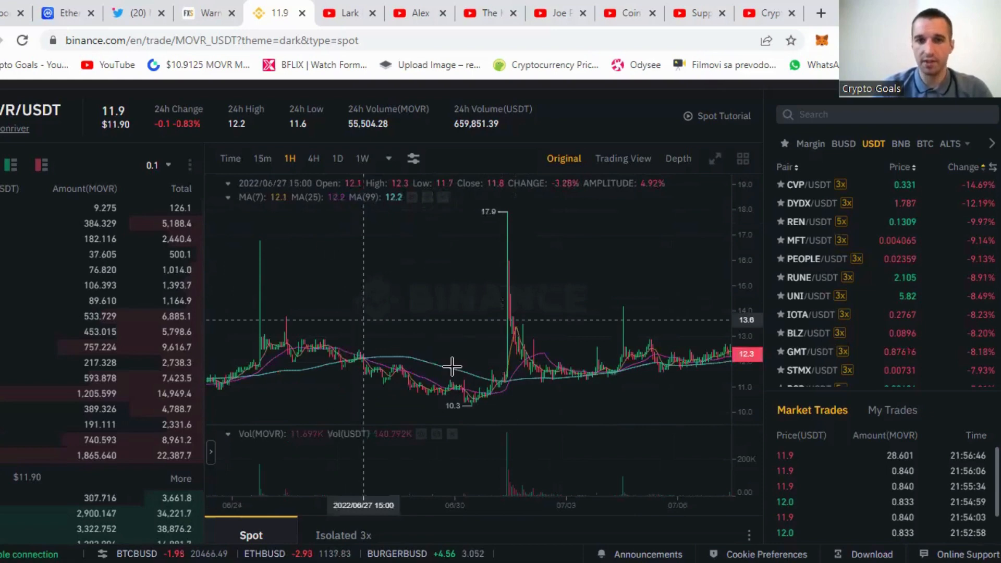
mouse_move(515, 287)
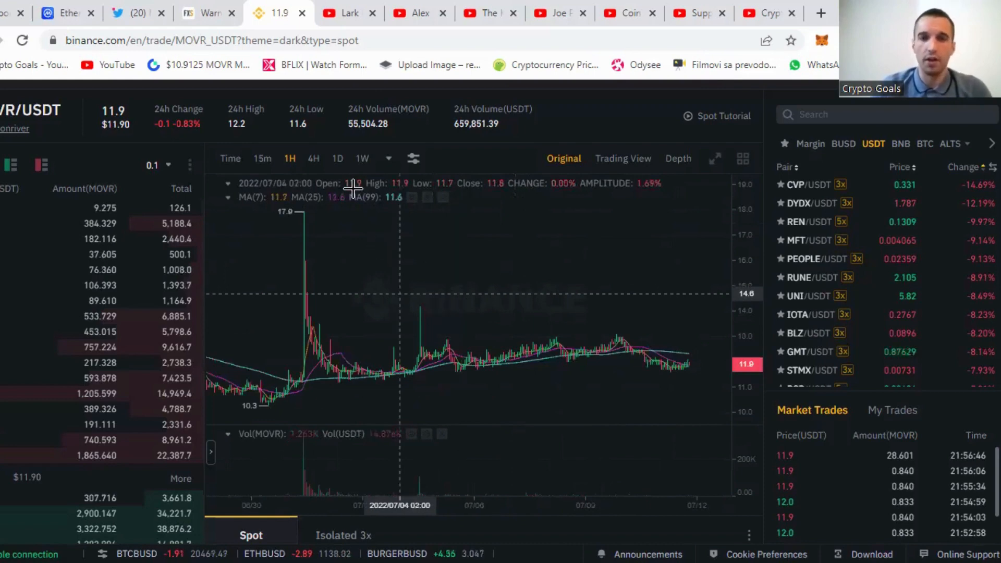
Switch the MOVR/USDT chart to daily candles, showing the decline from 540 to about 11.9
click(338, 158)
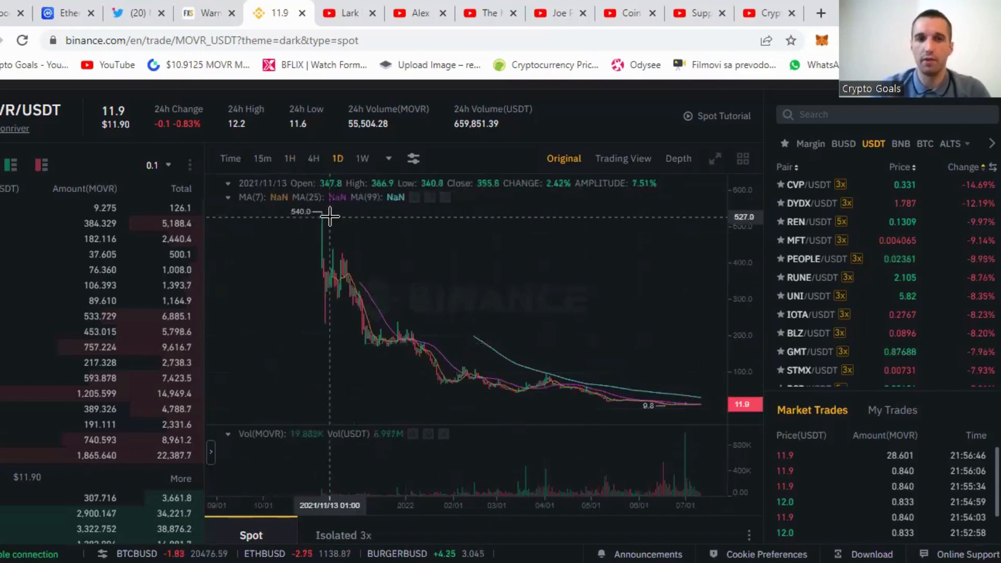
mouse_move(327, 220)
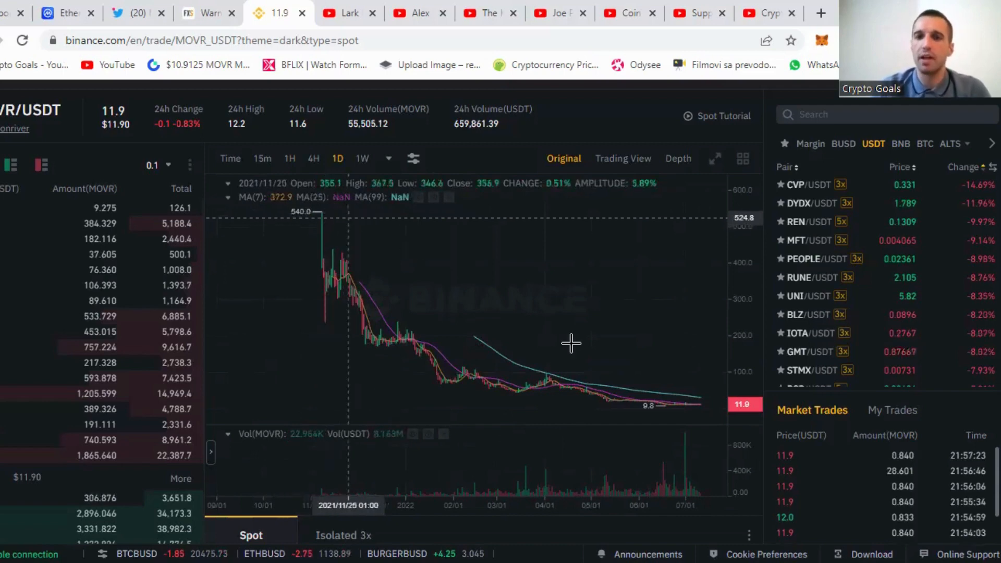
mouse_move(679, 409)
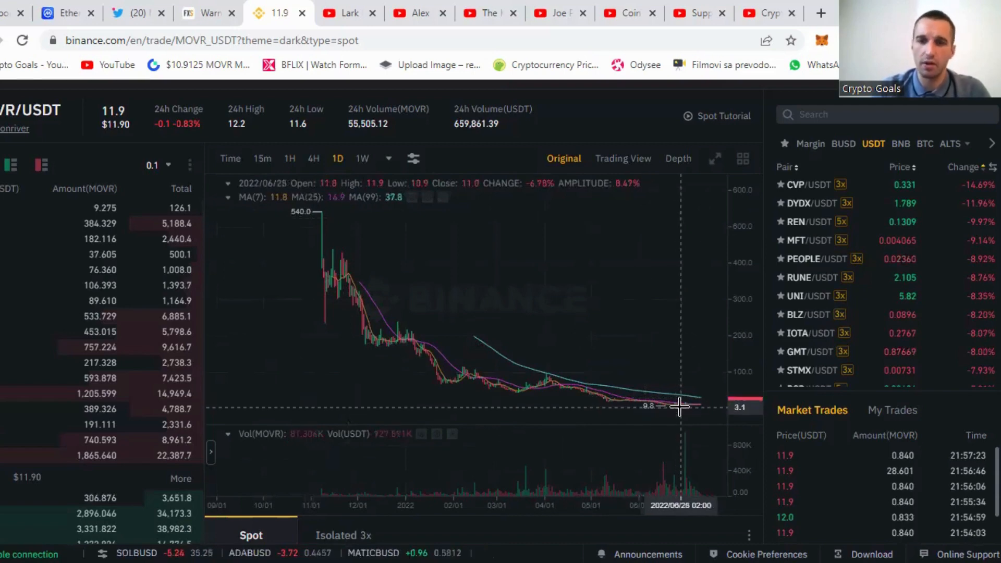
mouse_move(688, 384)
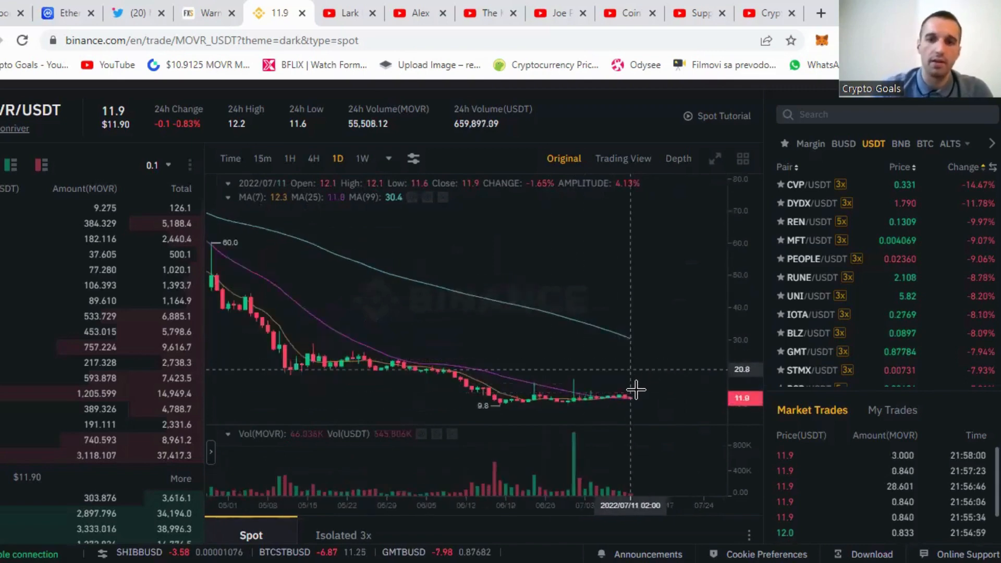
mouse_move(482, 314)
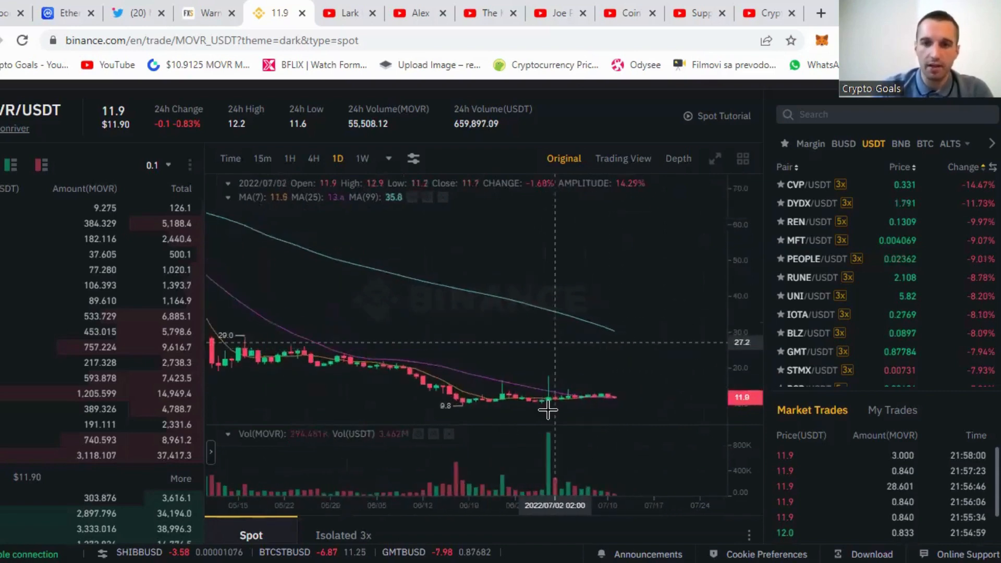
mouse_move(571, 400)
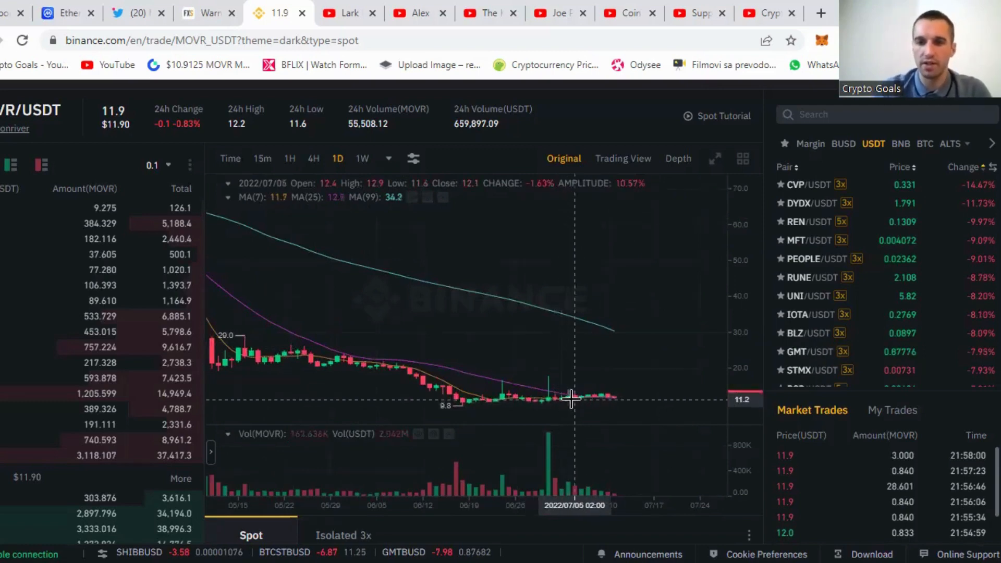
mouse_move(600, 408)
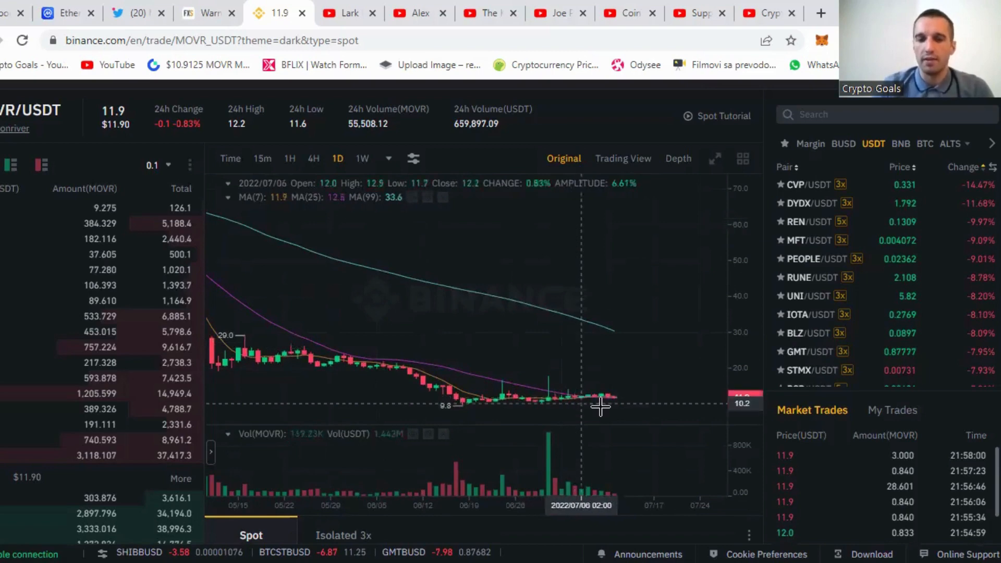
mouse_move(615, 410)
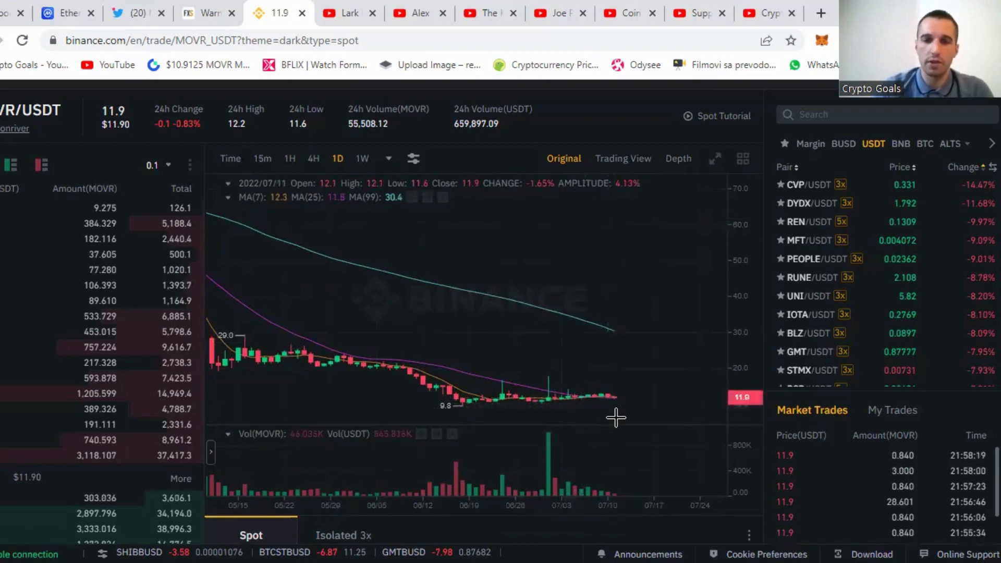
mouse_move(615, 401)
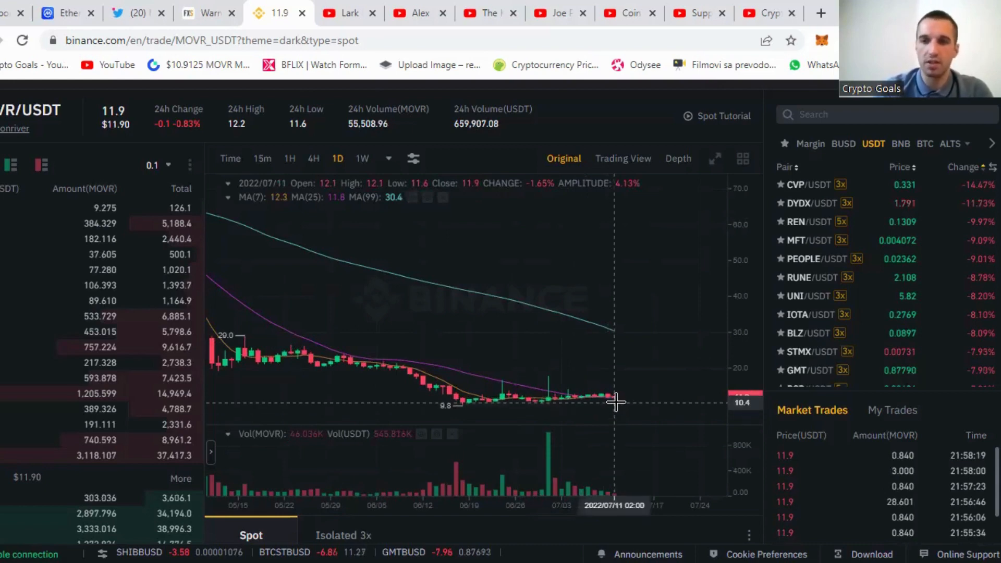
mouse_move(616, 413)
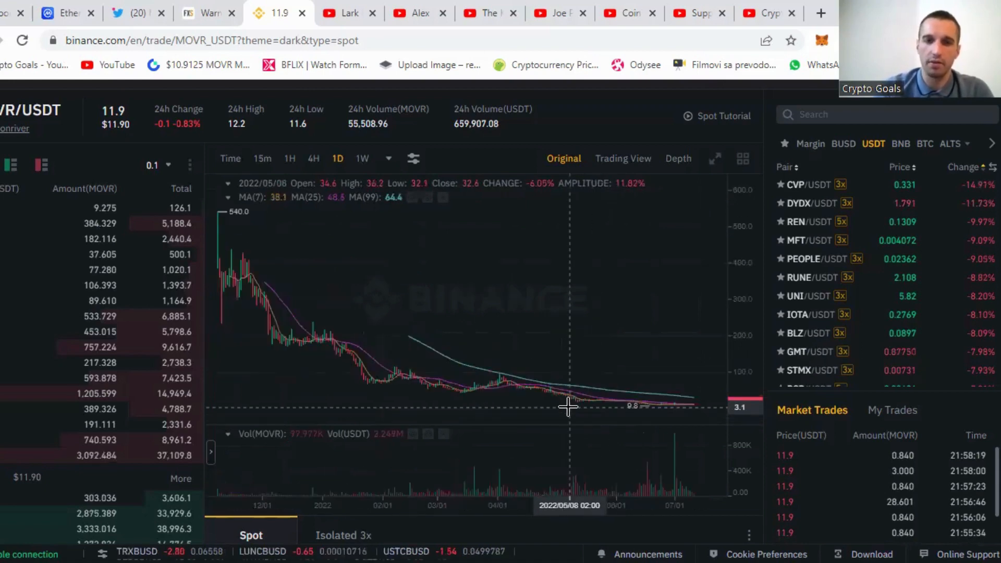
mouse_move(482, 212)
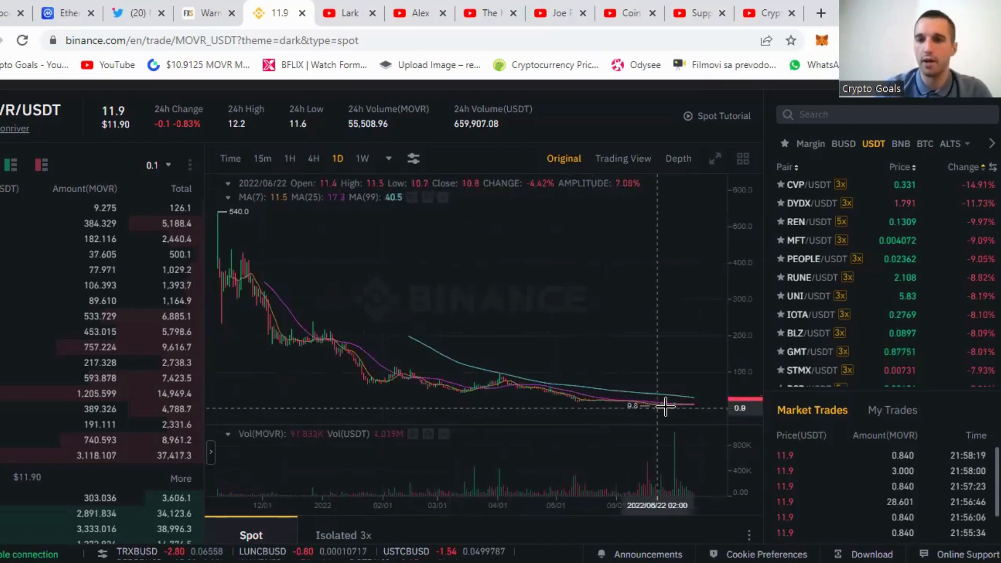
mouse_move(472, 205)
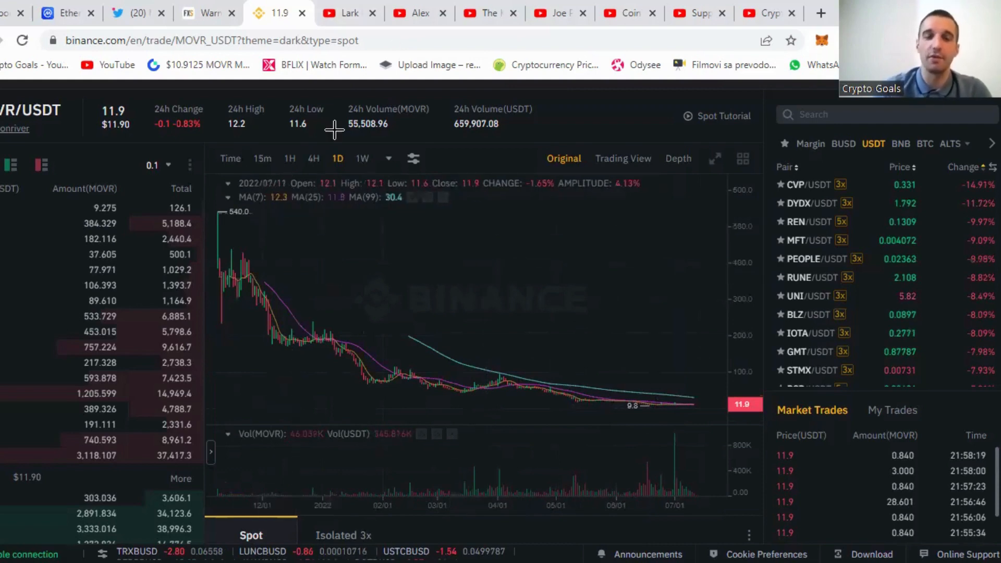
mouse_move(347, 13)
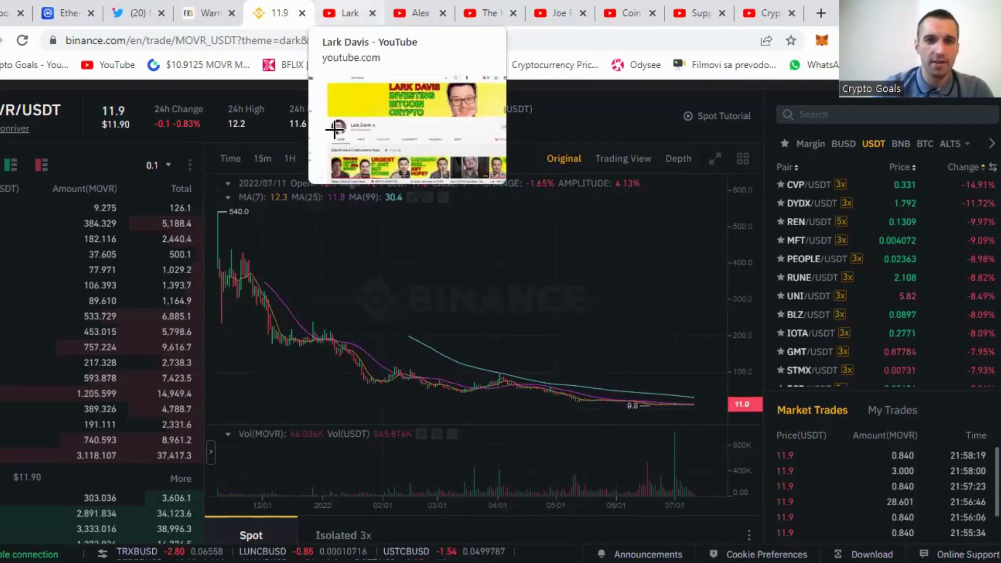
click(345, 12)
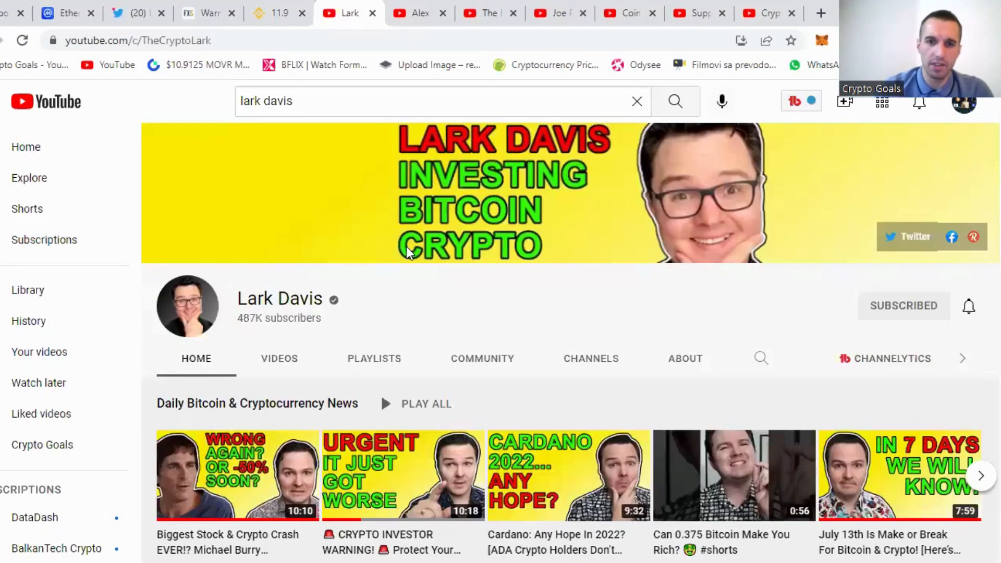
mouse_move(399, 249)
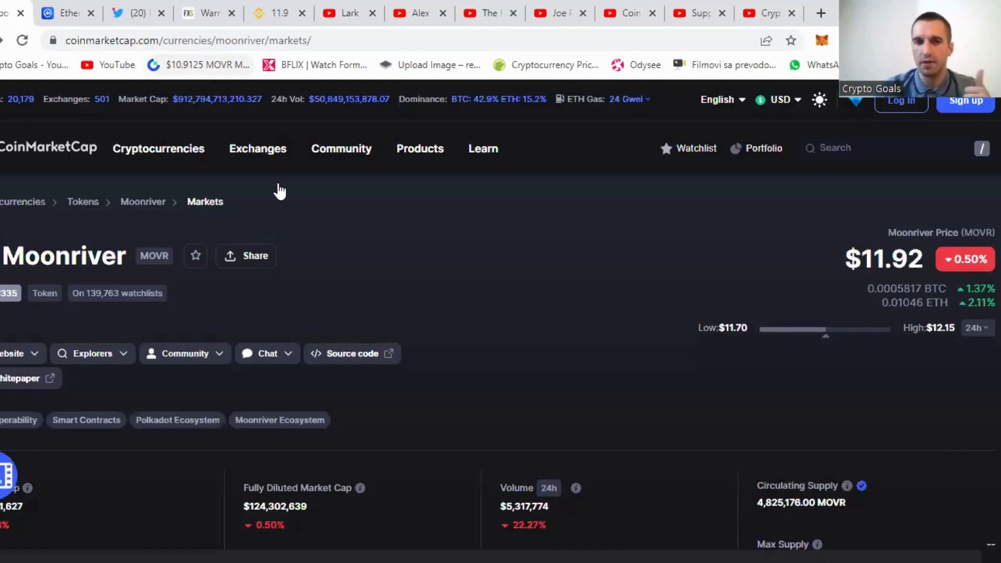
mouse_move(409, 281)
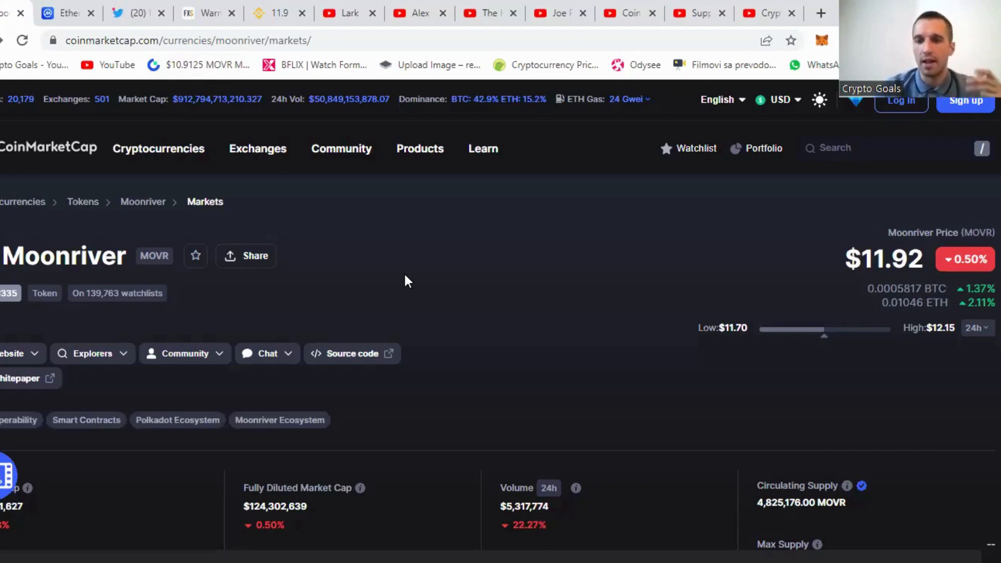
scroll(down, 3)
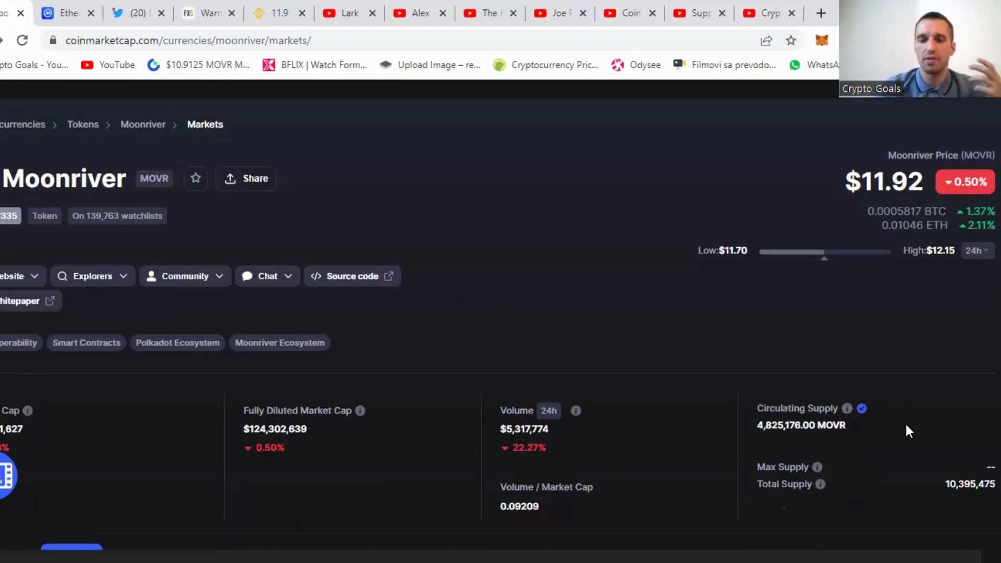
scroll(down, 3)
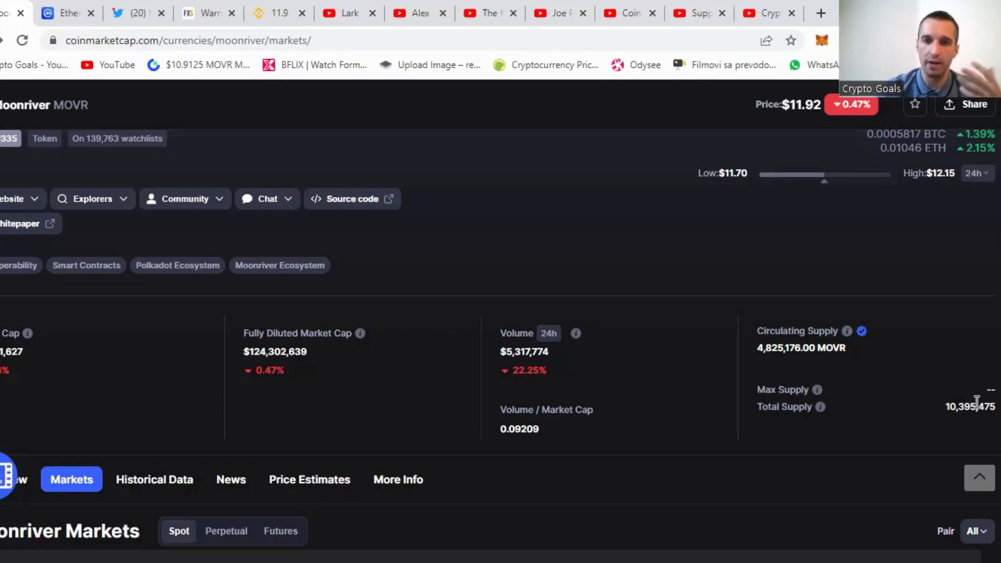
mouse_move(784, 364)
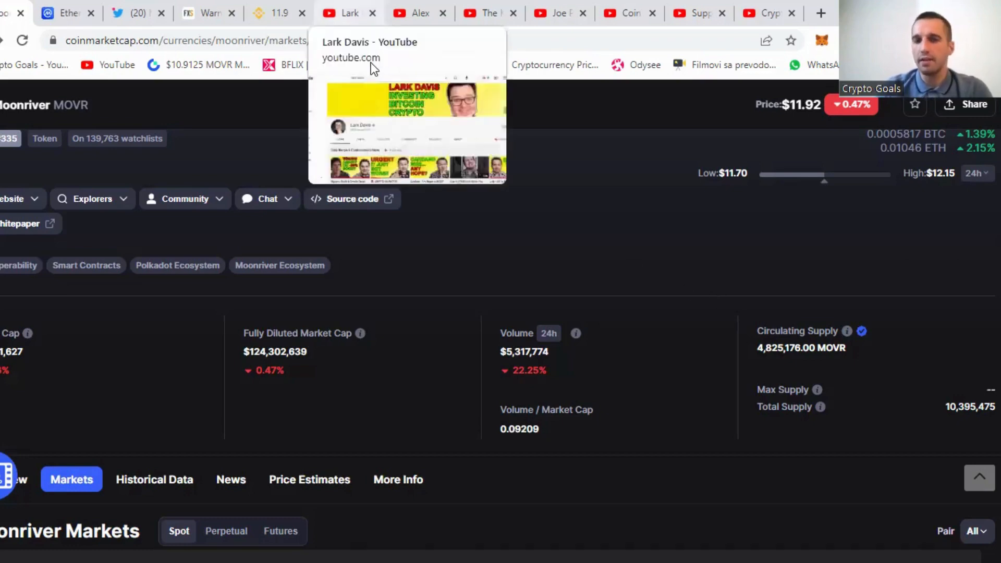
Bring up Lark Davis's YouTube home page with his latest daily crypto news videos
click(347, 13)
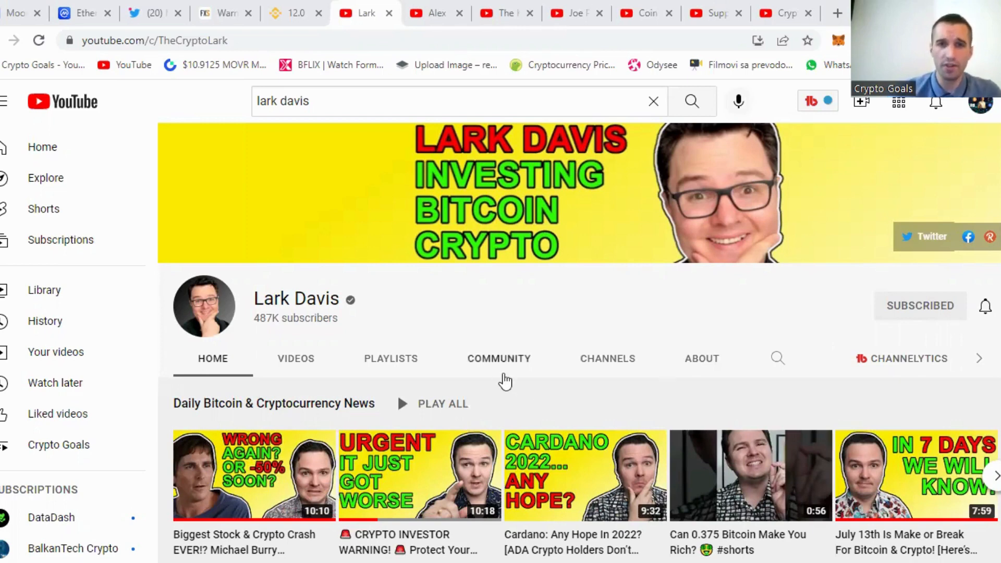
mouse_move(383, 175)
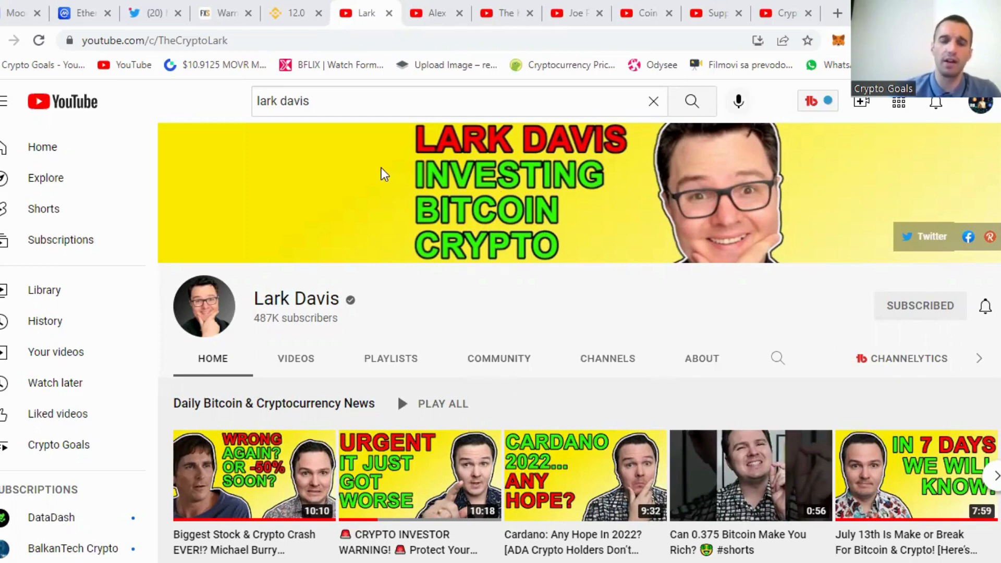
mouse_move(286, 333)
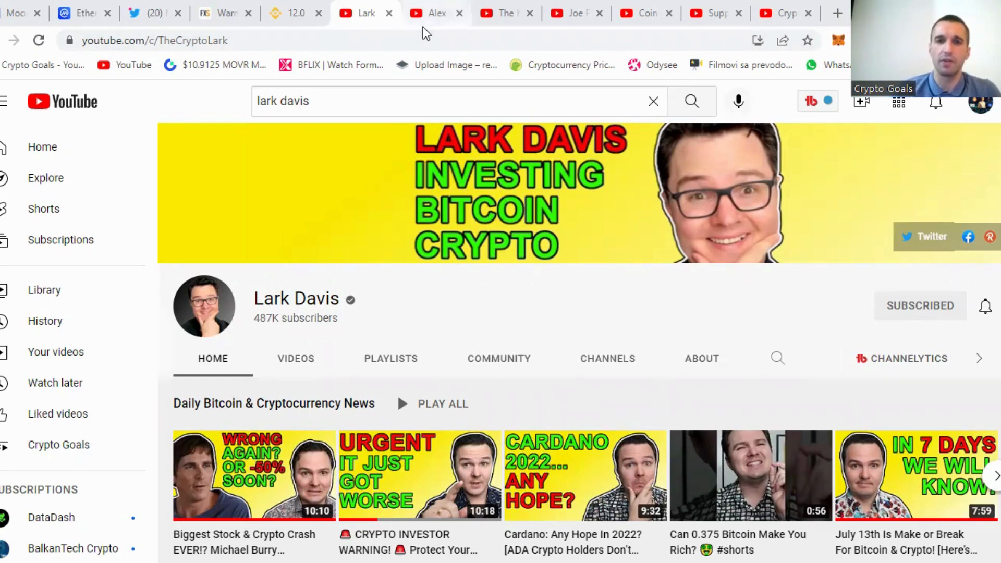
Browse uploads from The Kale Show, Coin Bureau, Suppoman and others, ending on Crypto Goals
click(434, 12)
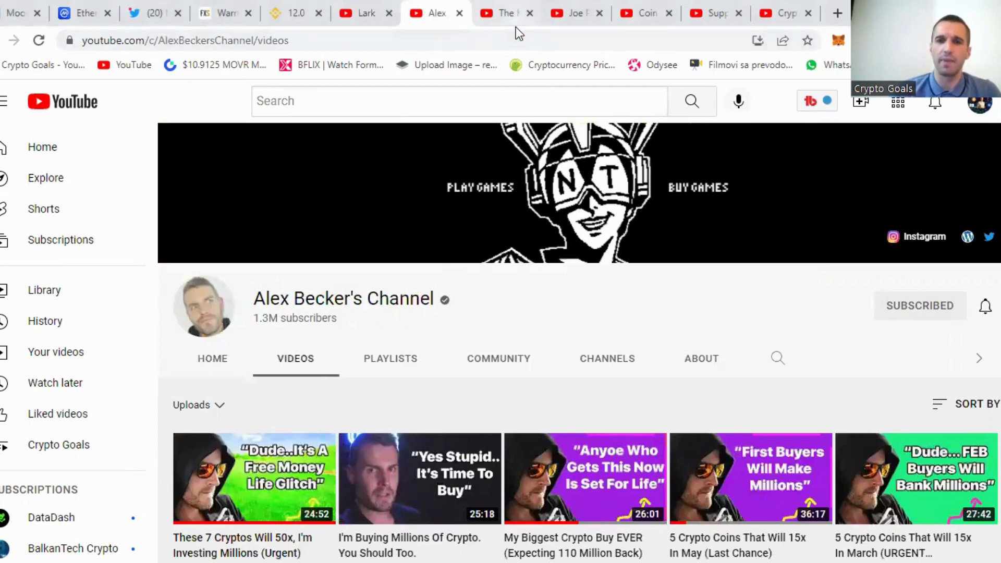
click(504, 13)
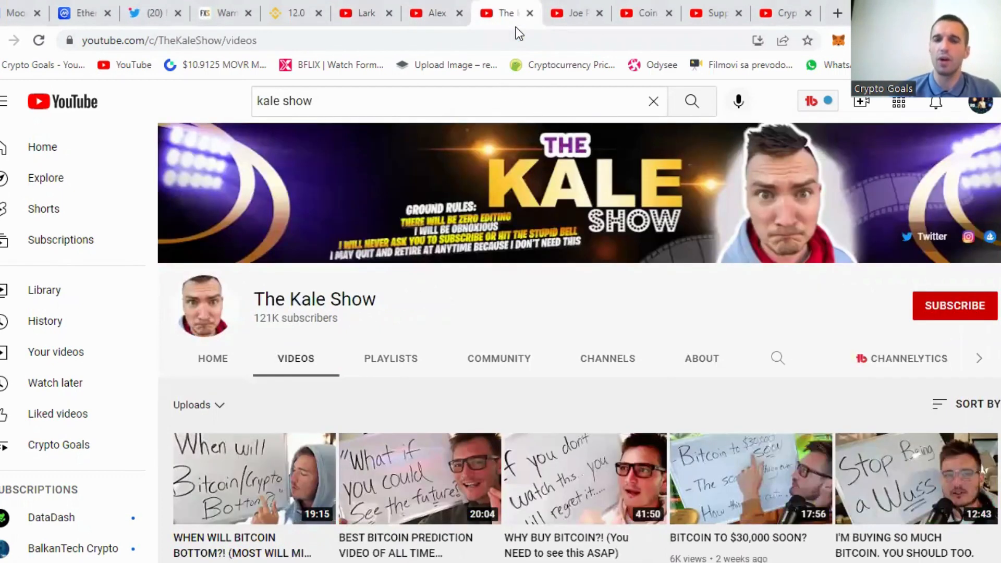
click(571, 13)
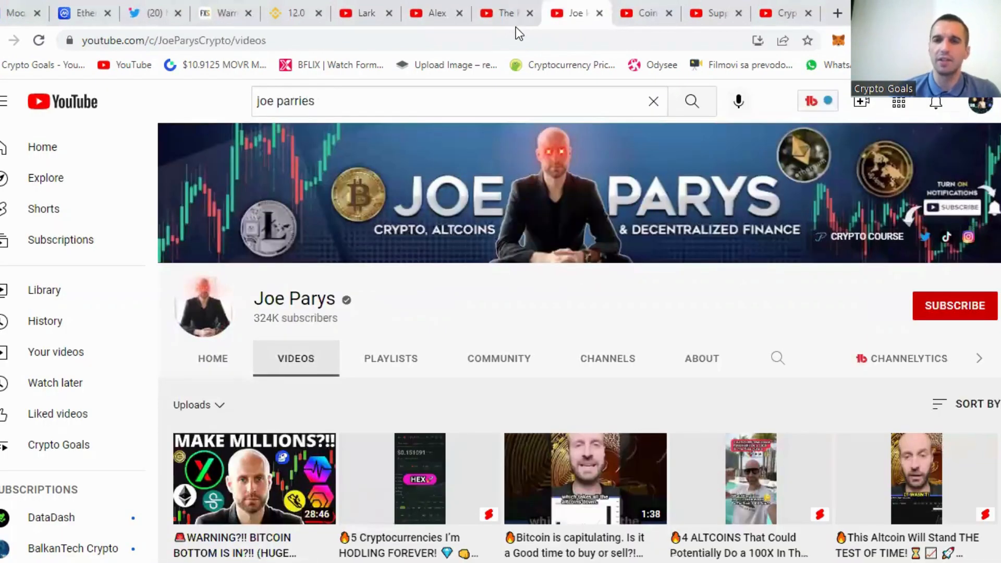
click(644, 13)
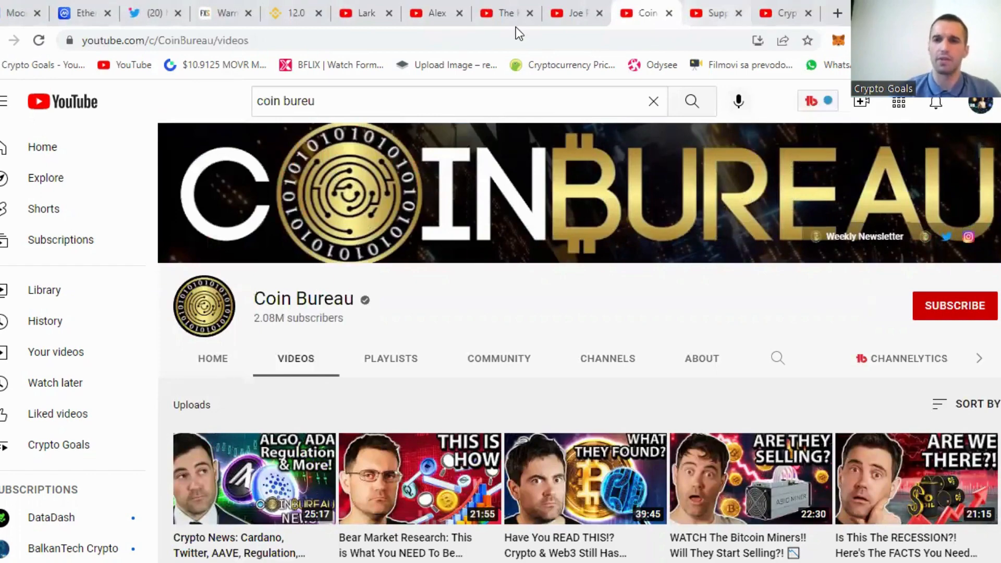
click(711, 13)
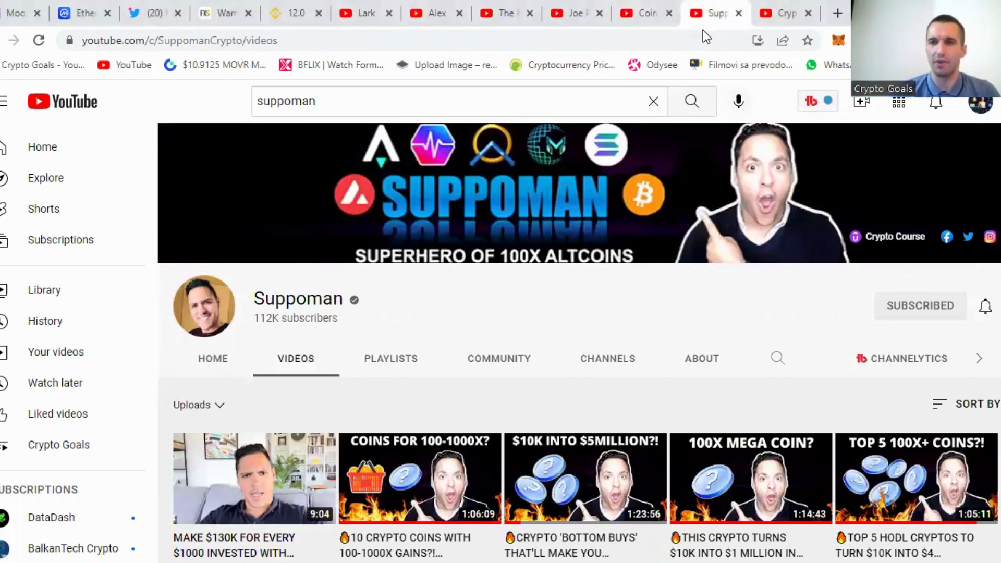
click(784, 12)
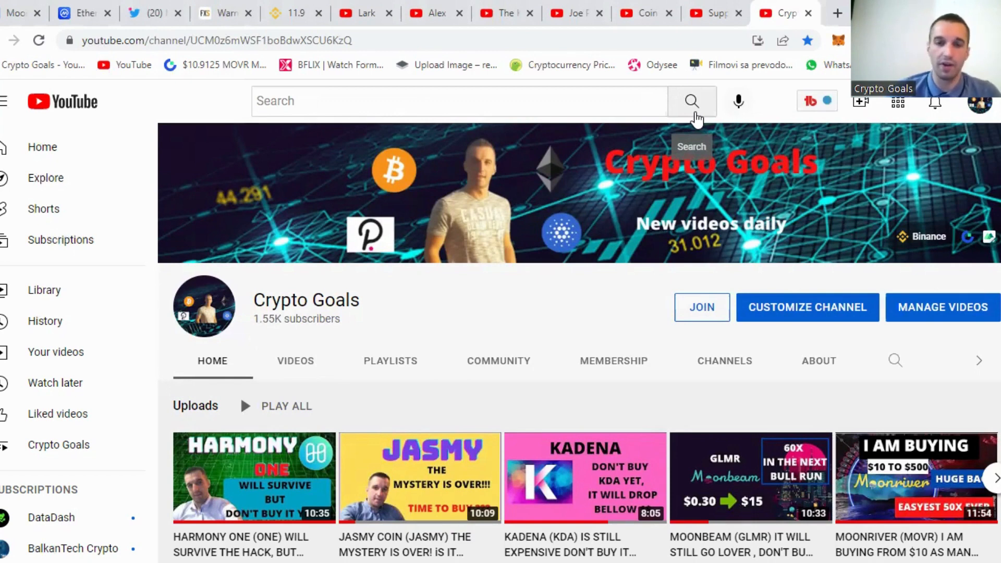
mouse_move(685, 124)
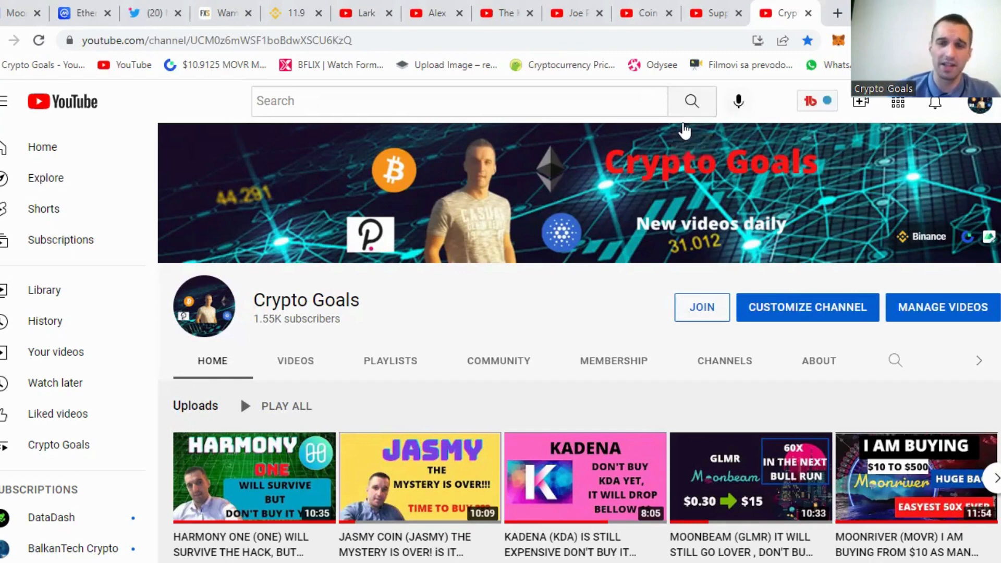
mouse_move(669, 126)
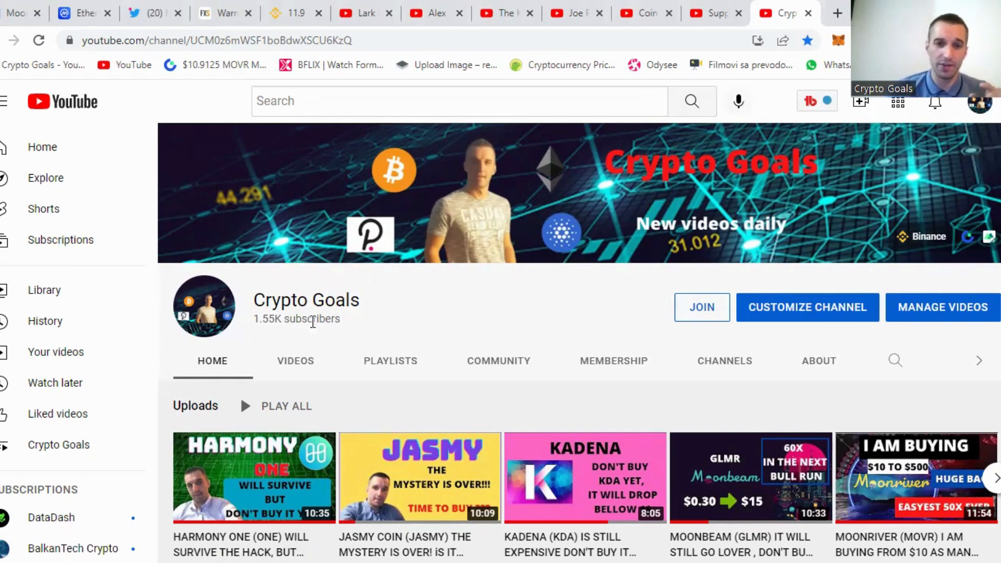
mouse_move(270, 333)
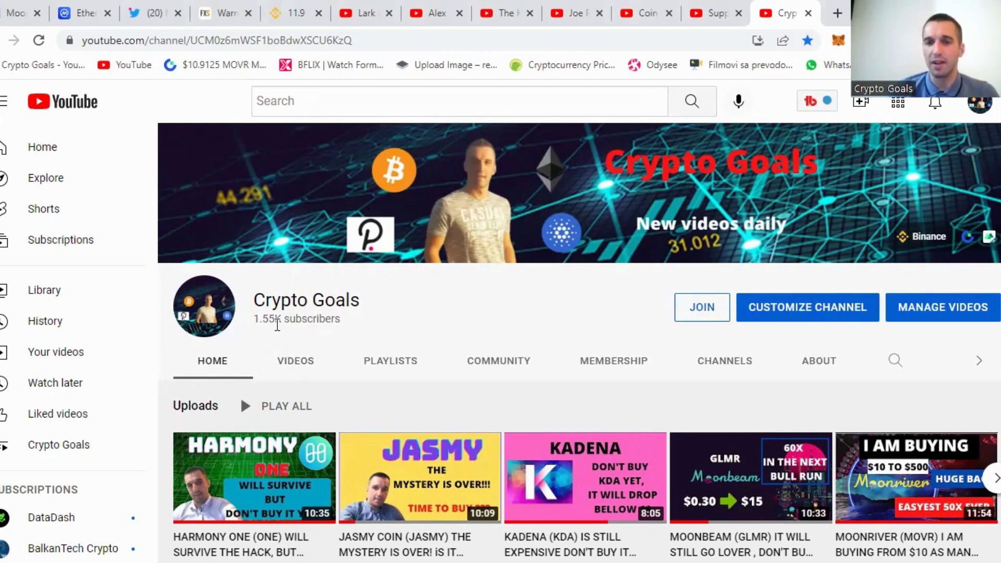
Open the Crypto Goals VIDEOS tab and scroll through its recent uploads
scroll(down, 3)
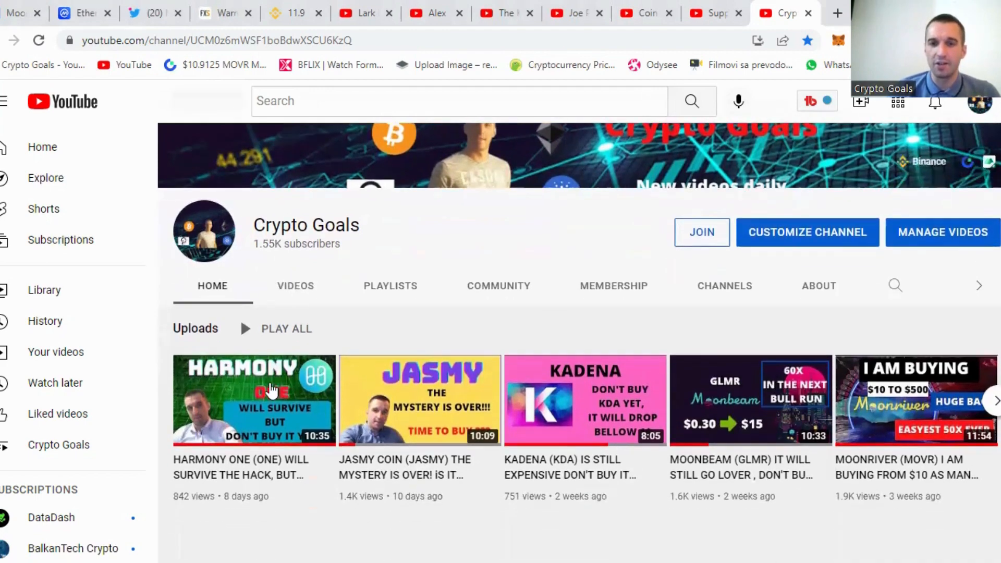
click(295, 286)
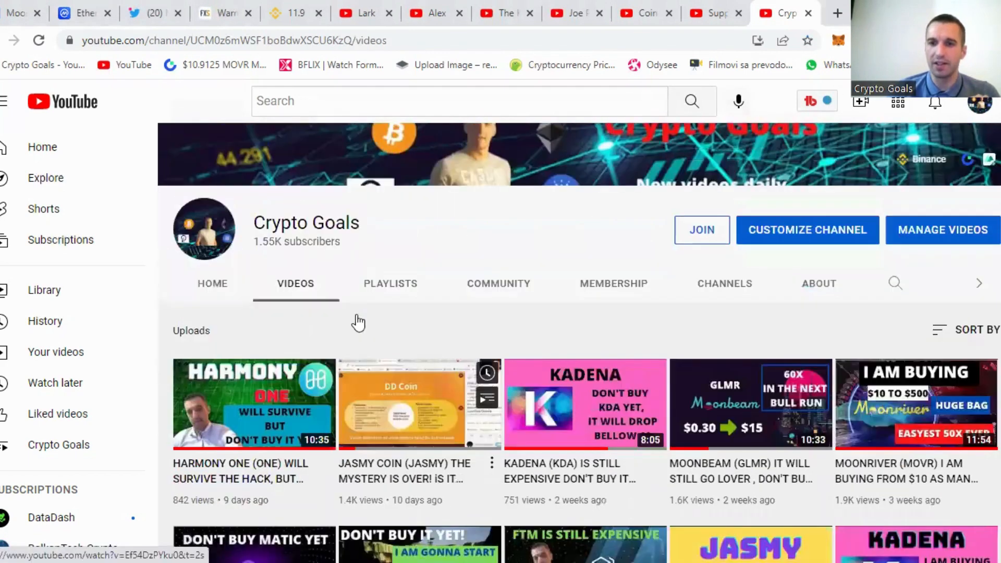
scroll(down, 3)
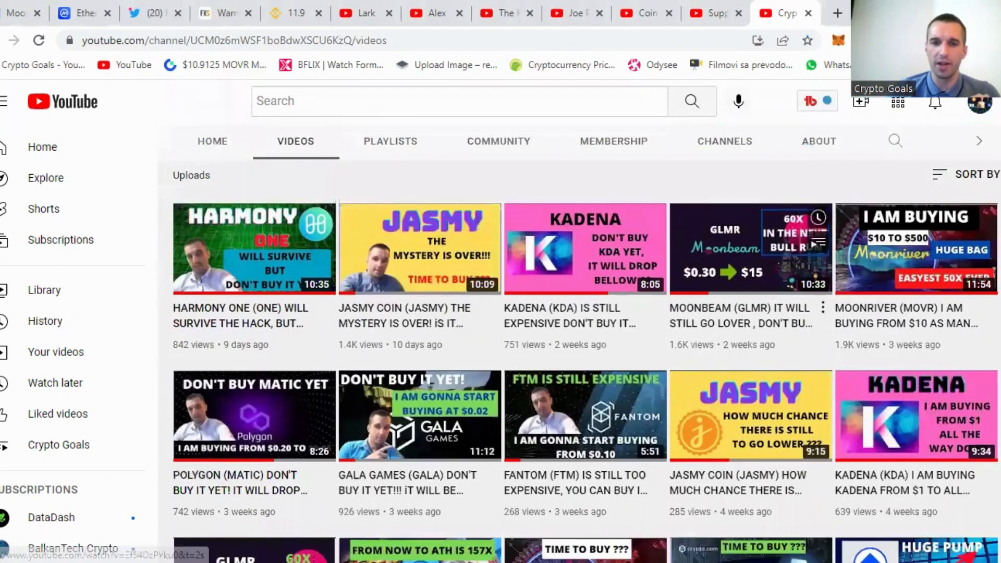